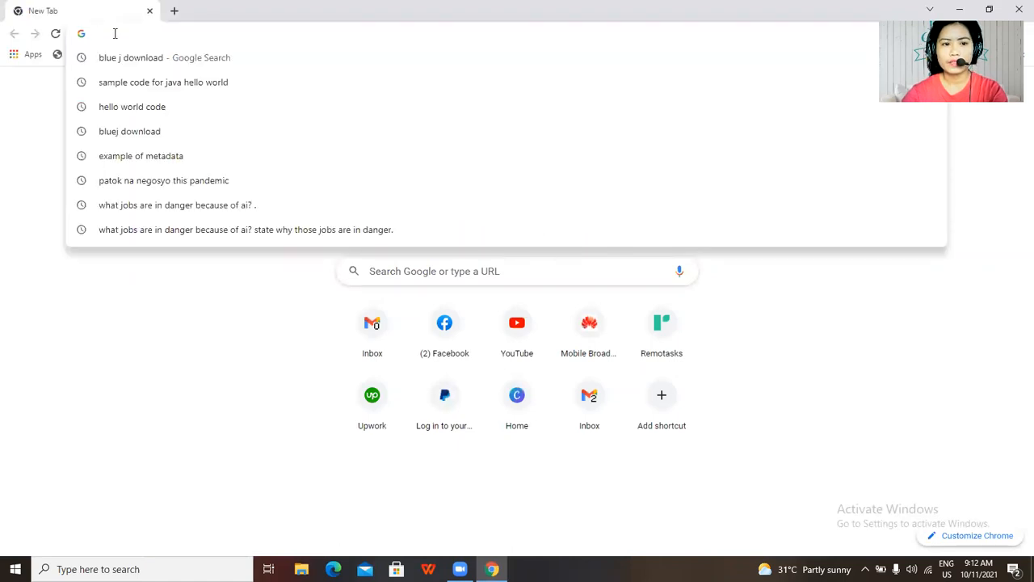
# Search Google for "bluej download" and go to the official bluej.org result.
pyautogui.write('bluej download')
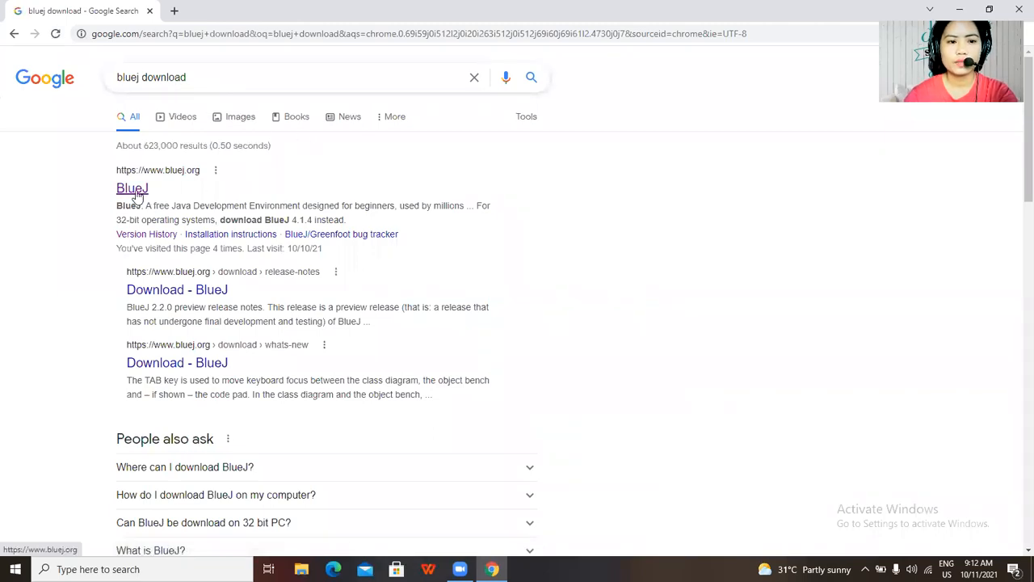
pyautogui.click(132, 188)
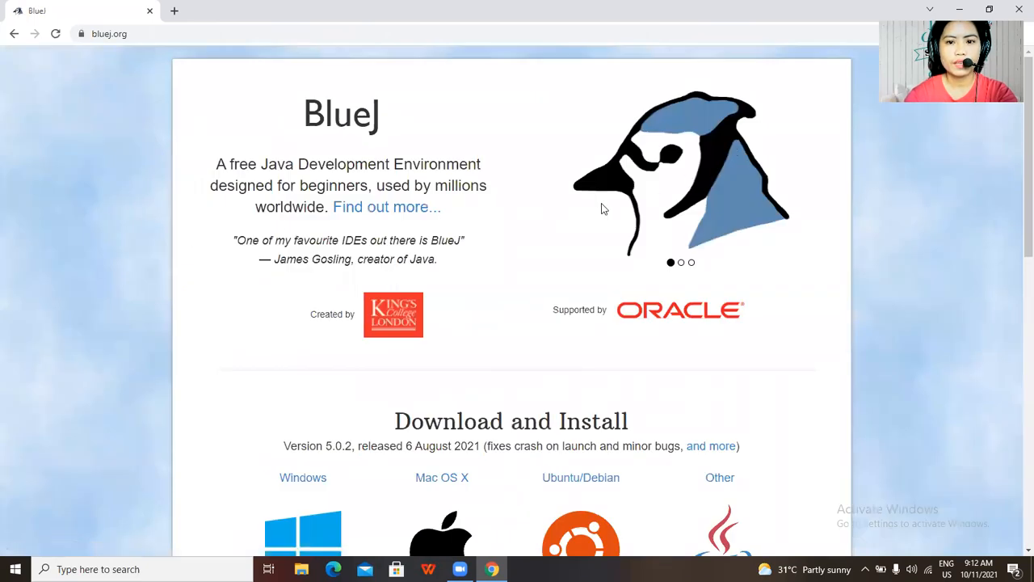
# Scroll the BlueJ site to the Download and Install section showing version 5.0.2 installers.
pyautogui.scroll(-3)
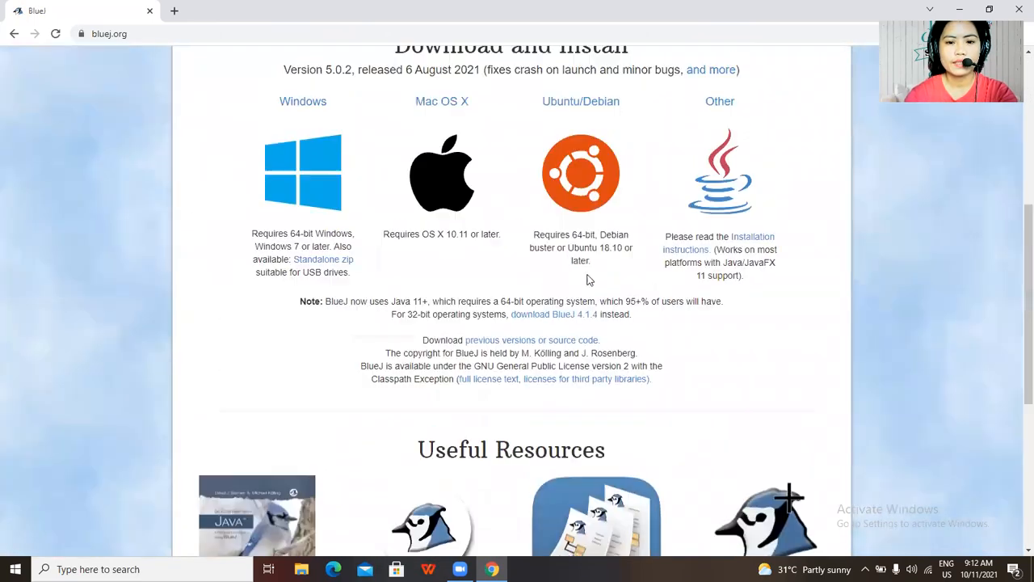
pyautogui.scroll(3)
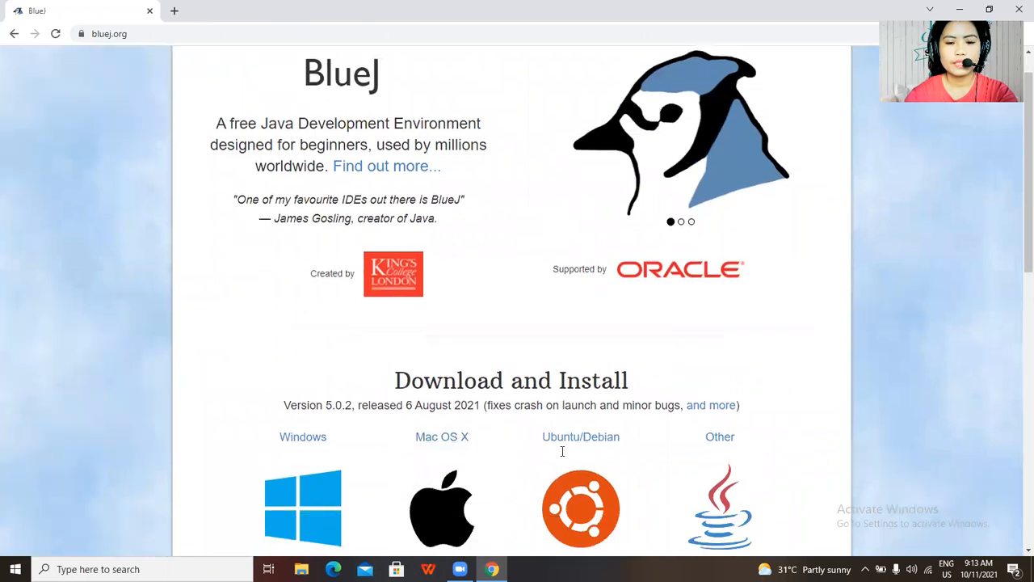
pyautogui.scroll(-3)
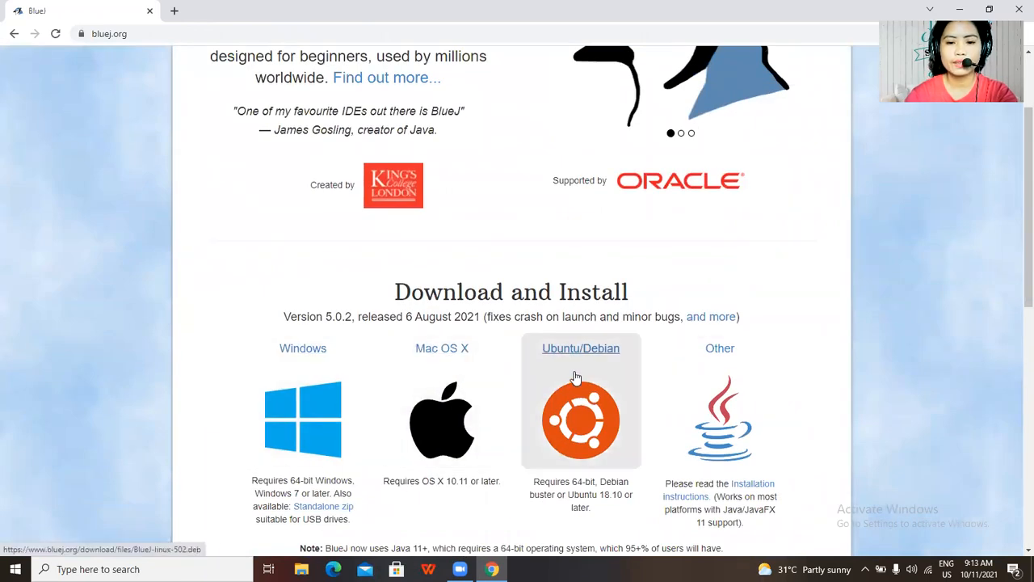
pyautogui.moveTo(474, 444)
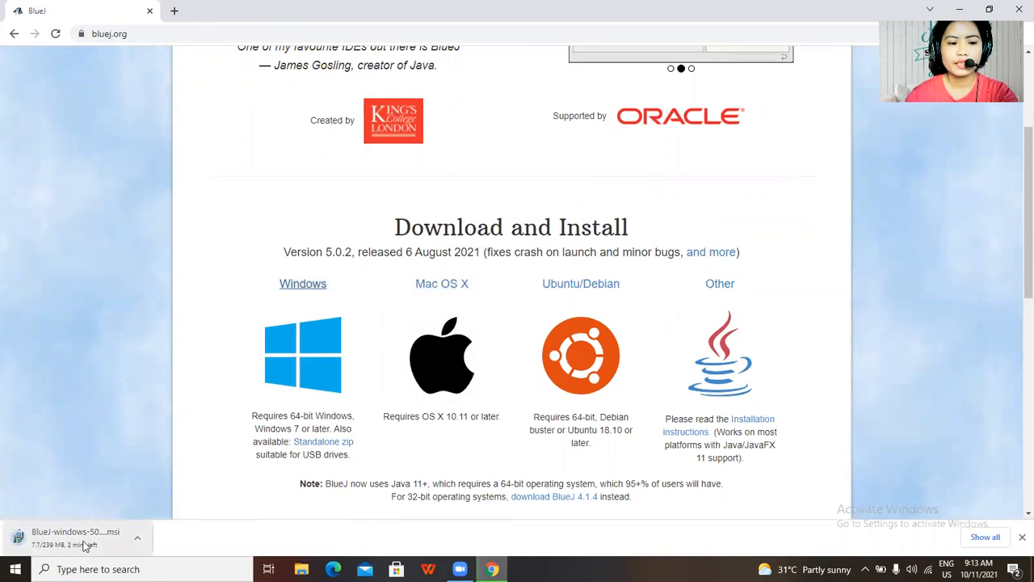
pyautogui.moveTo(76, 537)
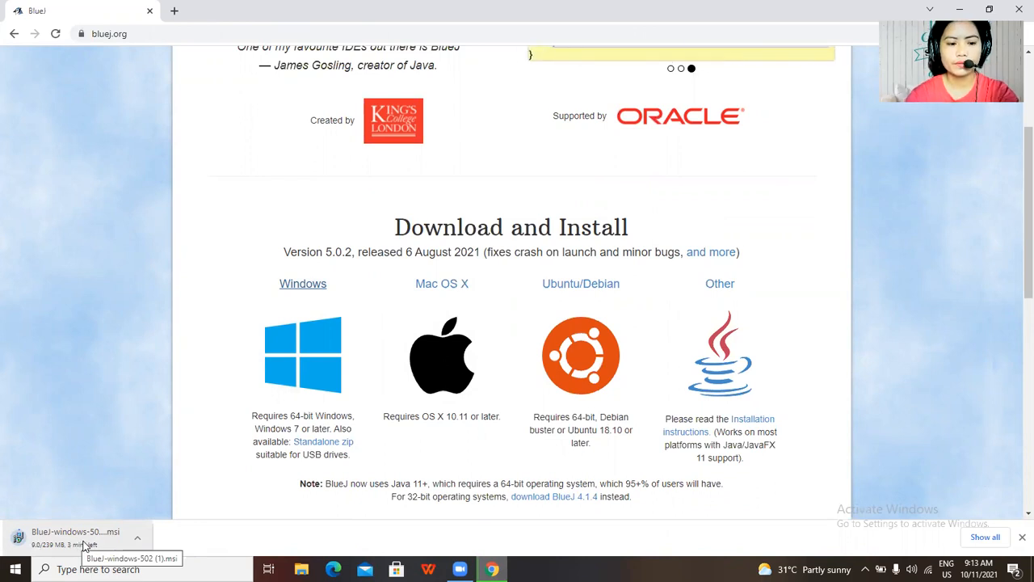
pyautogui.moveTo(144, 560)
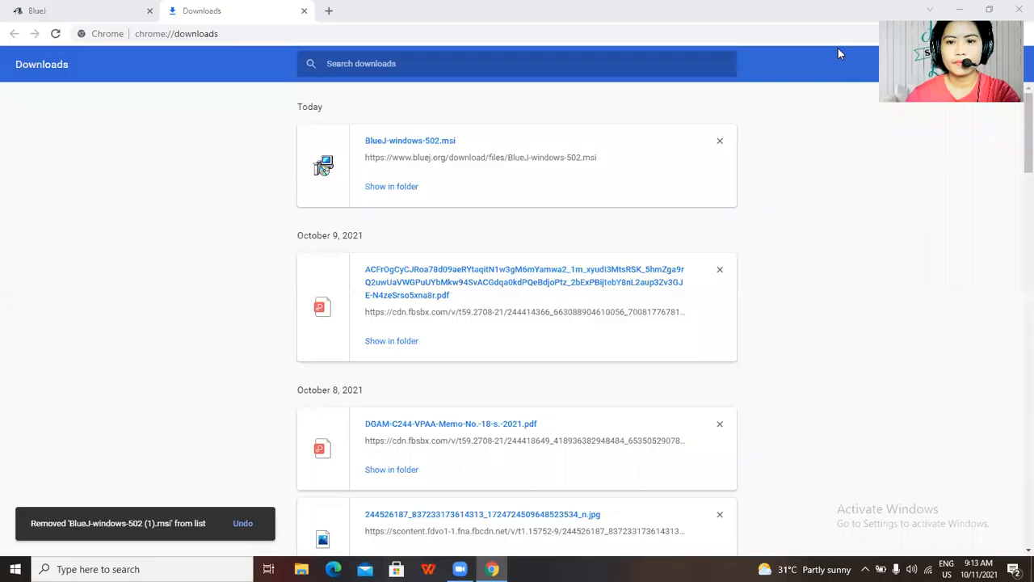
pyautogui.moveTo(397, 228)
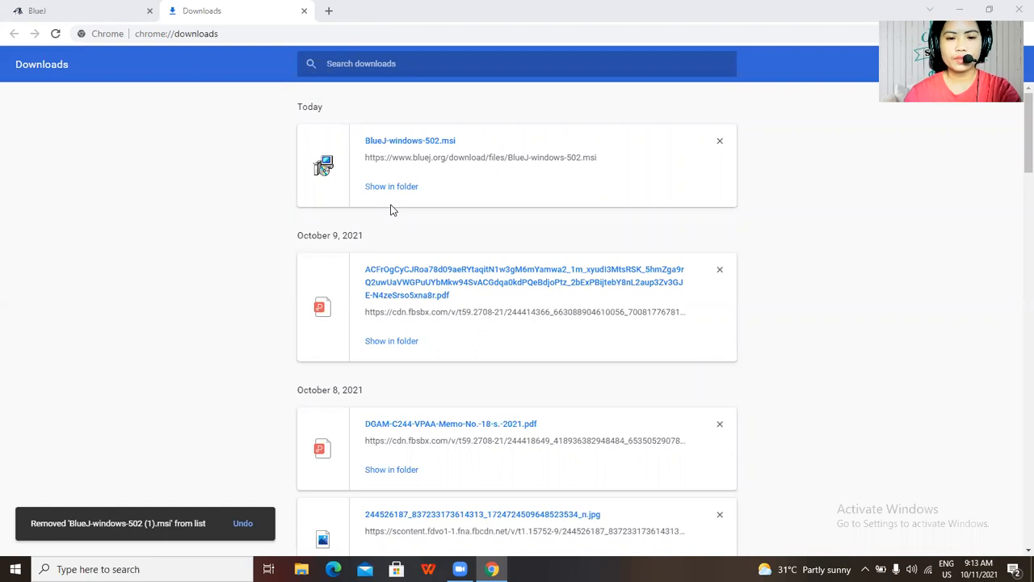
pyautogui.moveTo(395, 227)
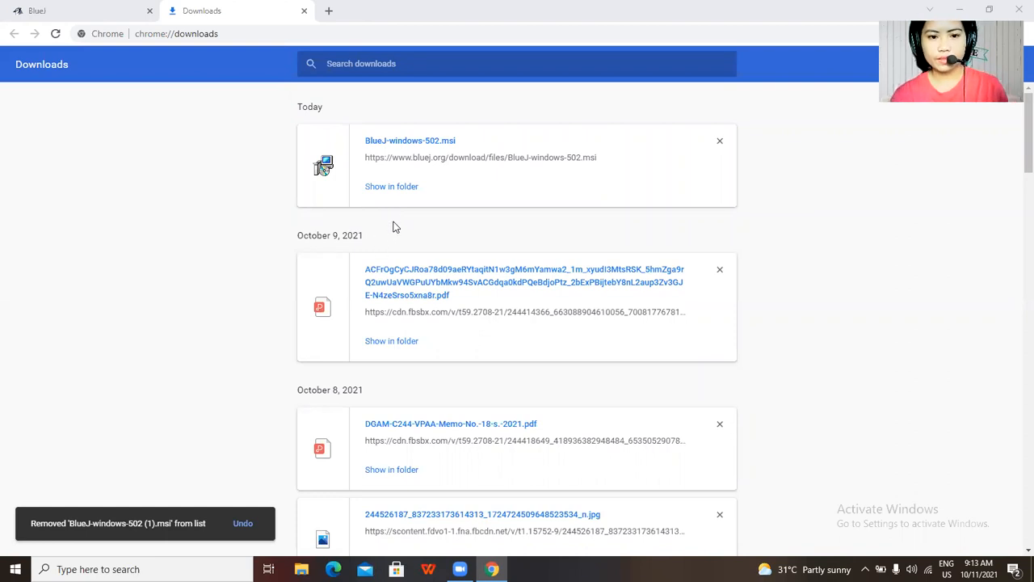
pyautogui.moveTo(402, 195)
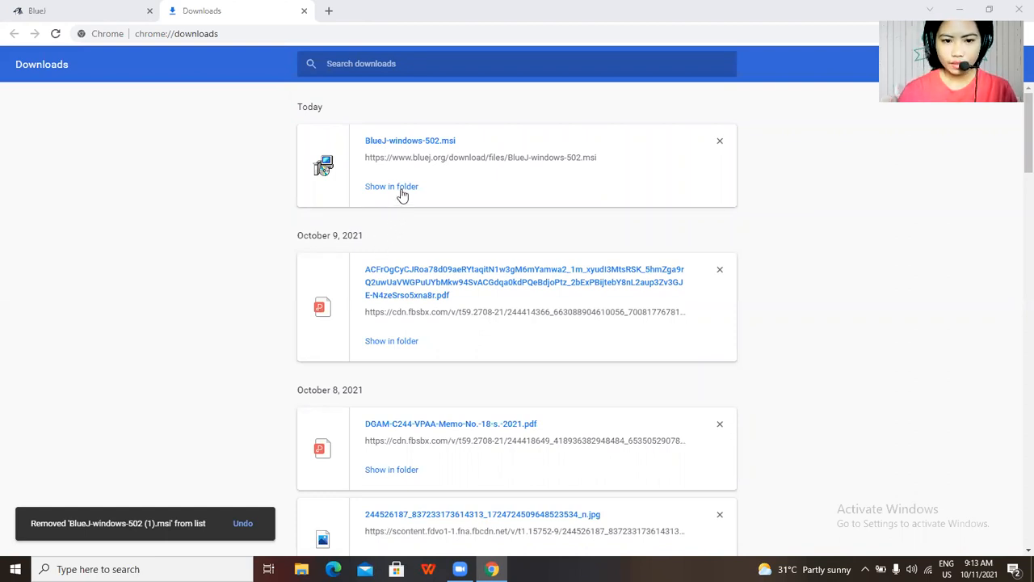
# Reveal the downloaded BlueJ-windows-502.msi in its Downloads folder.
pyautogui.click(391, 187)
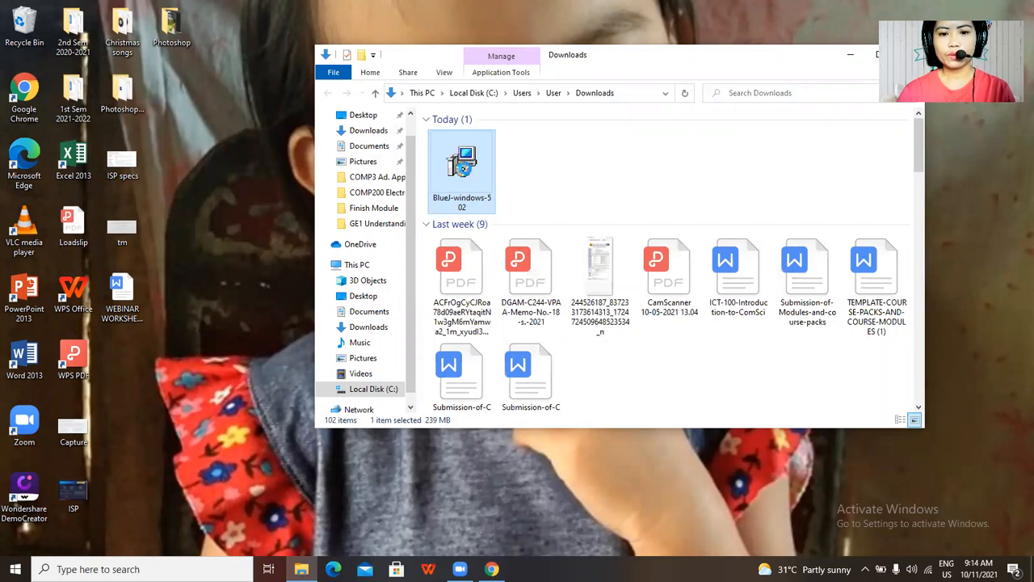
pyautogui.moveTo(462, 170)
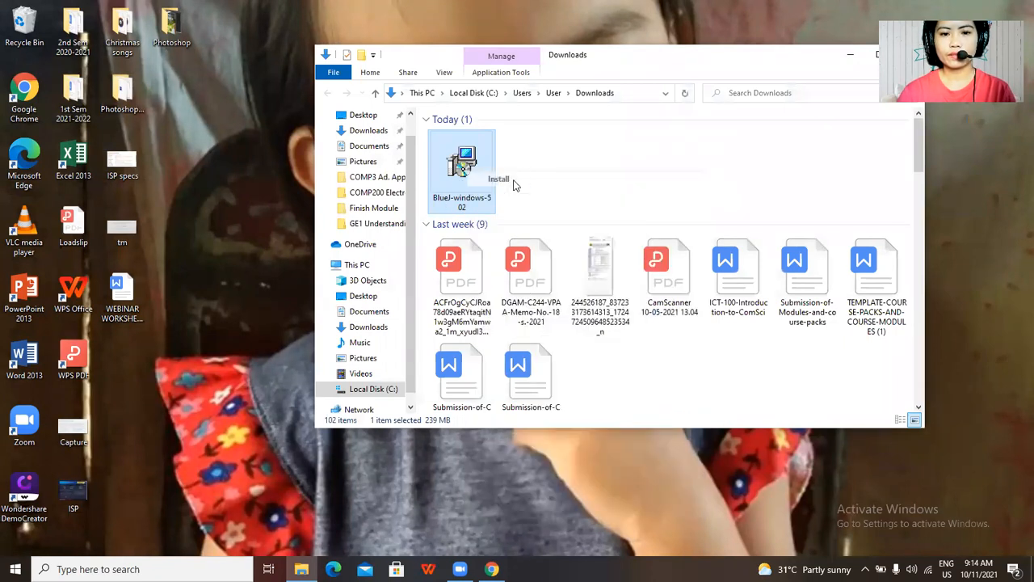
# Launch the BlueJ-windows-502 installer from the Downloads folder.
pyautogui.doubleClick(462, 161)
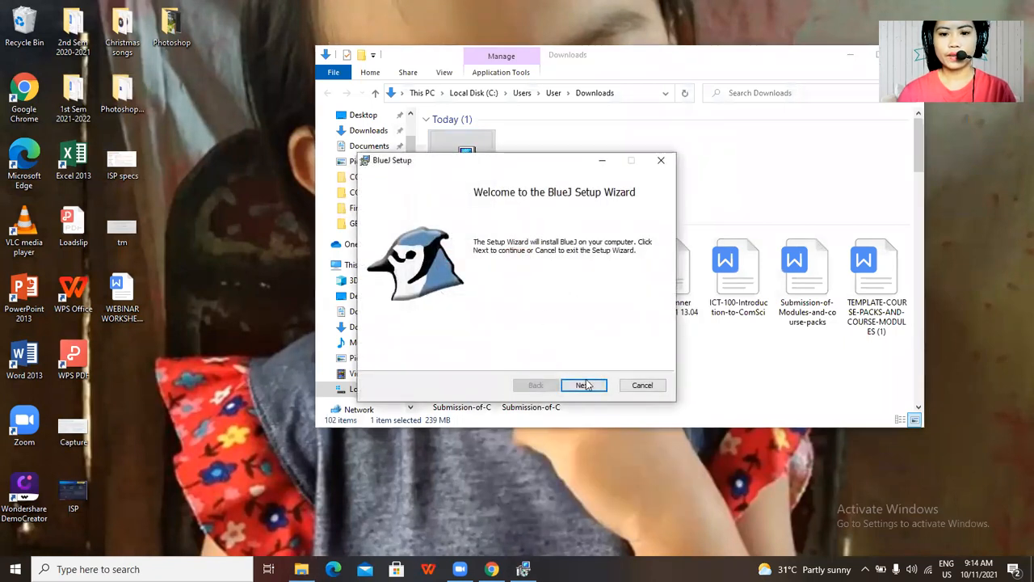
# Install BlueJ for the current user with default file associations and shortcuts, then finish the wizard.
pyautogui.click(583, 384)
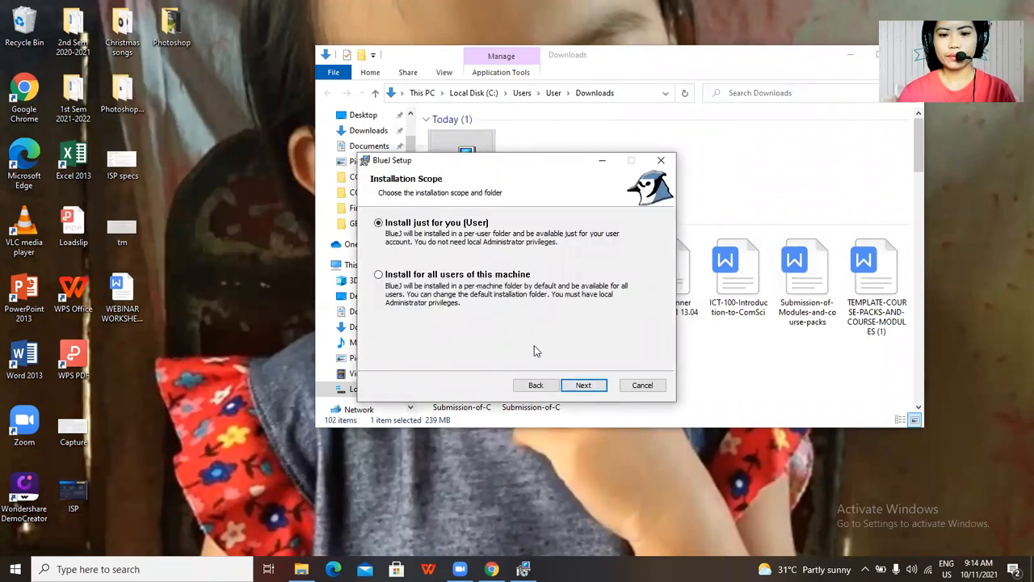
pyautogui.click(583, 385)
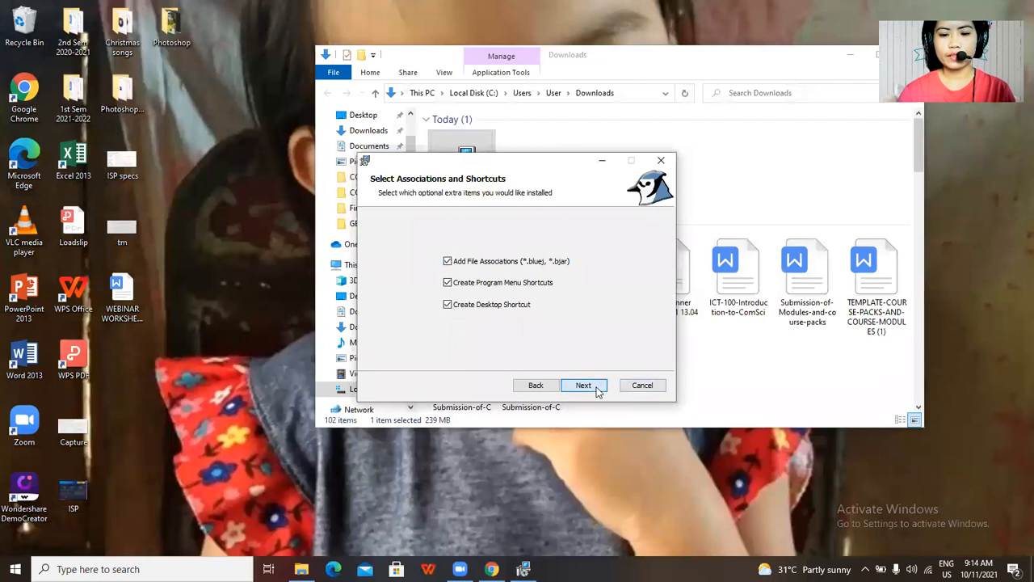
pyautogui.click(583, 384)
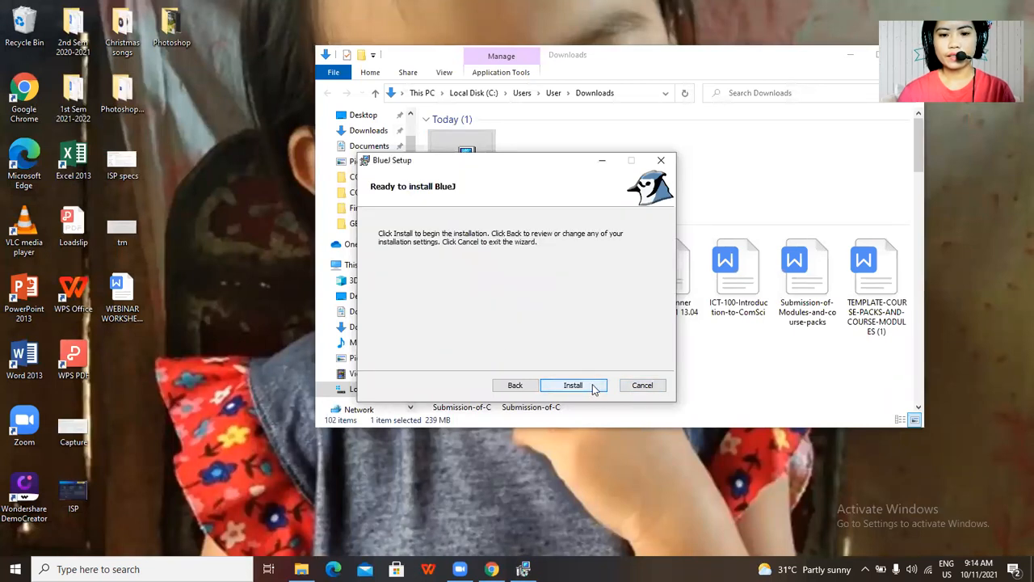
pyautogui.click(572, 384)
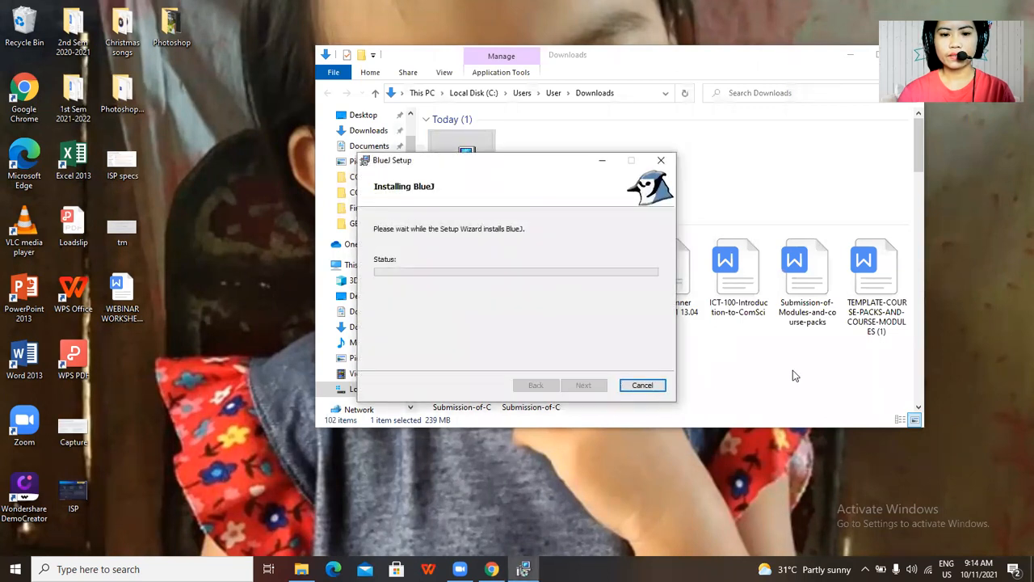
pyautogui.moveTo(774, 79)
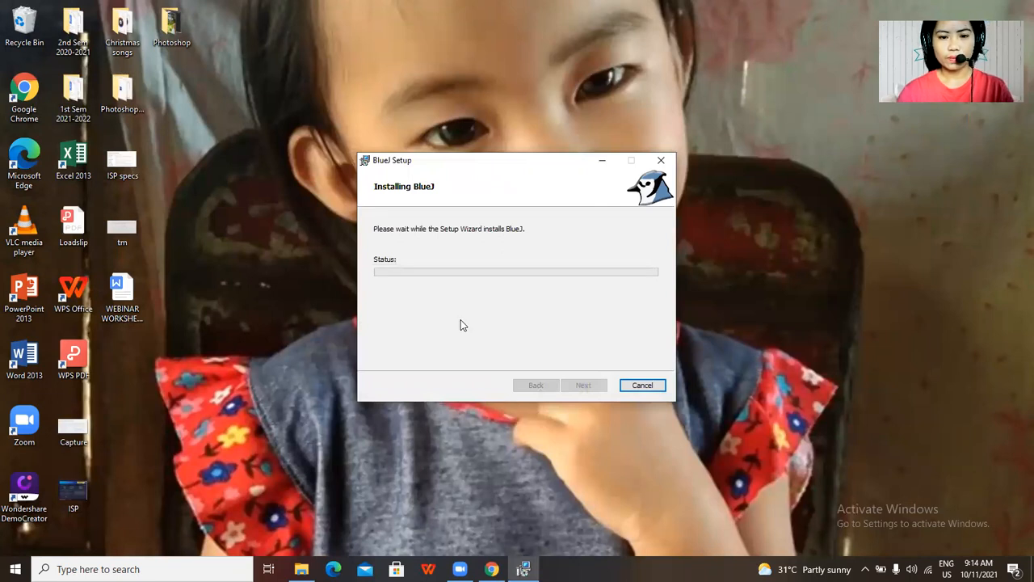
pyautogui.moveTo(464, 321)
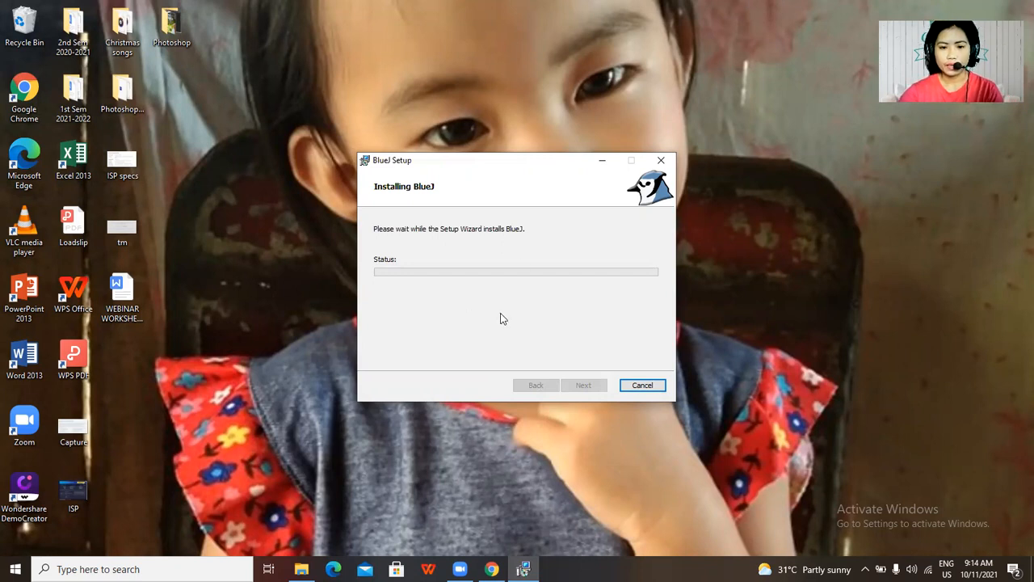
pyautogui.moveTo(622, 331)
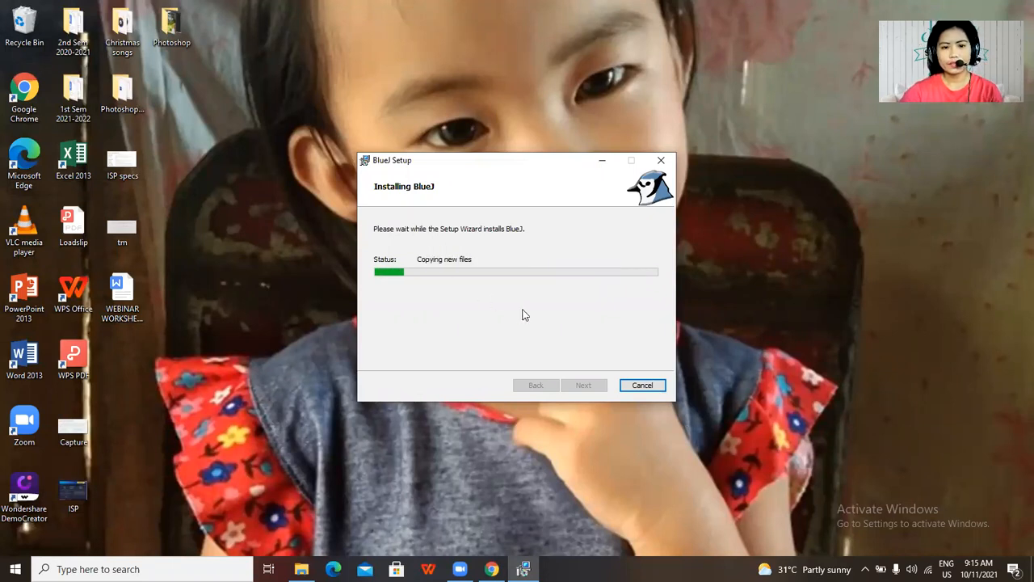
pyautogui.moveTo(537, 323)
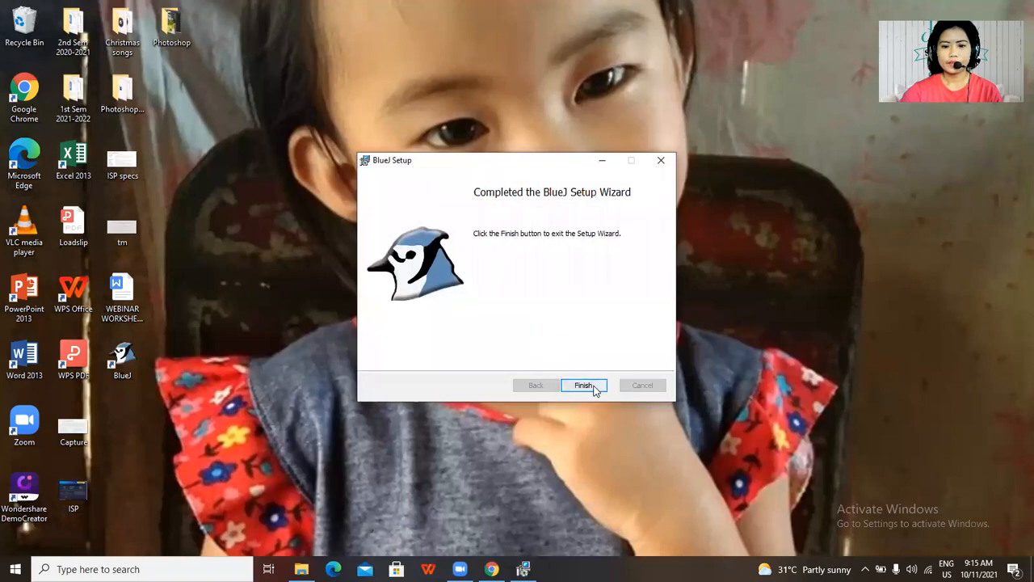
pyautogui.click(583, 385)
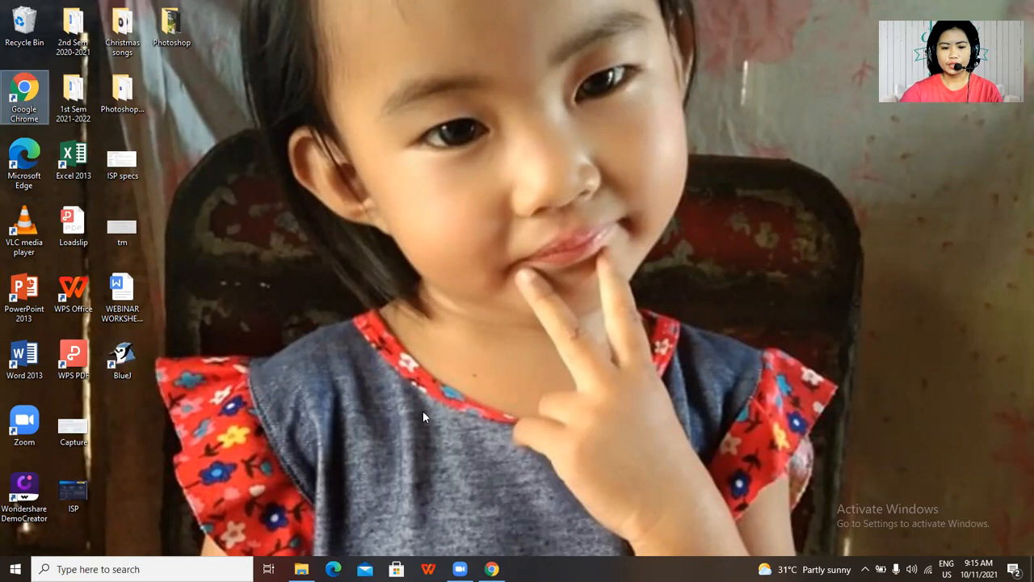
pyautogui.moveTo(285, 469)
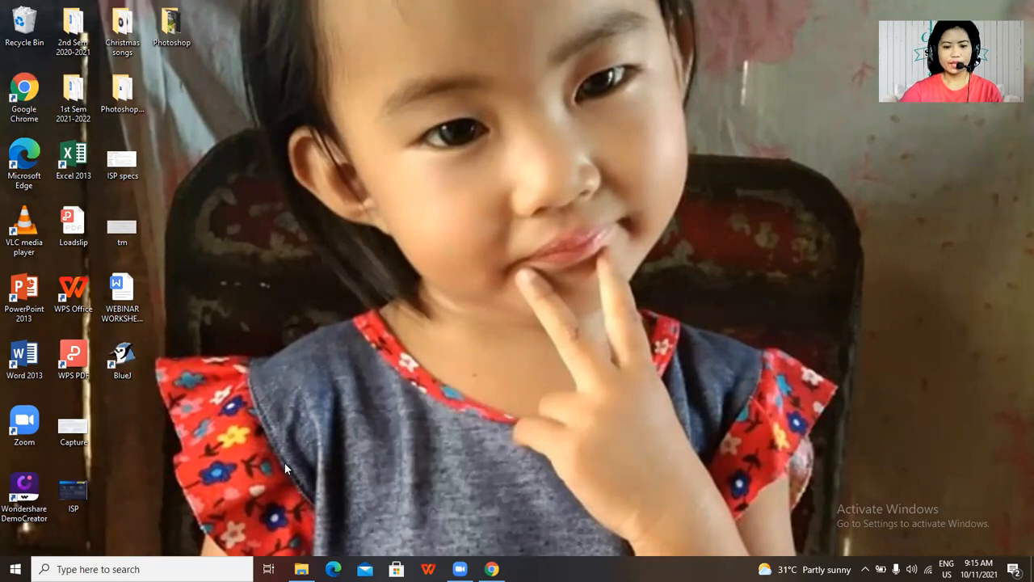
# Launch BlueJ from its new desktop shortcut.
pyautogui.click(122, 360)
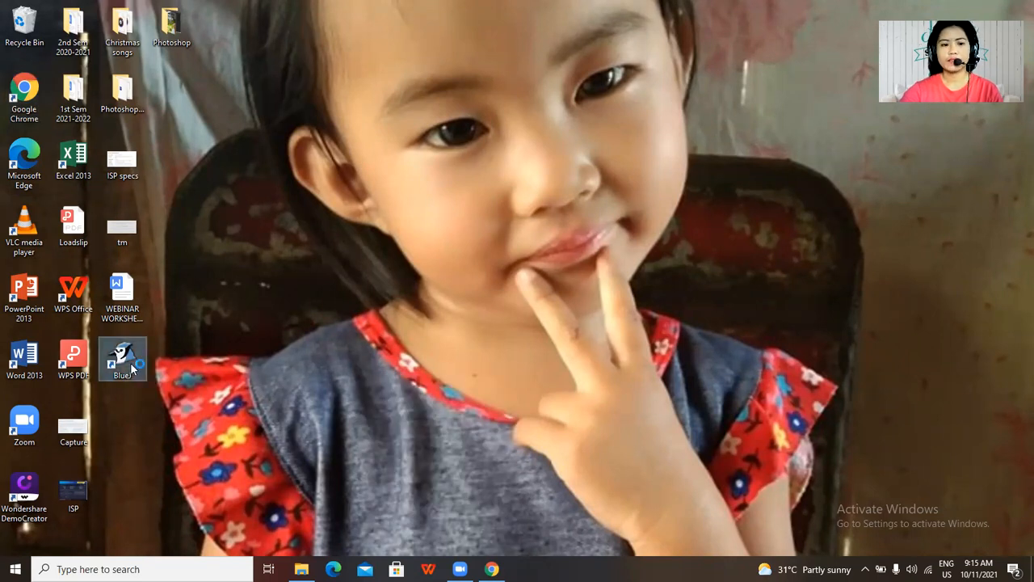
pyautogui.moveTo(122, 360)
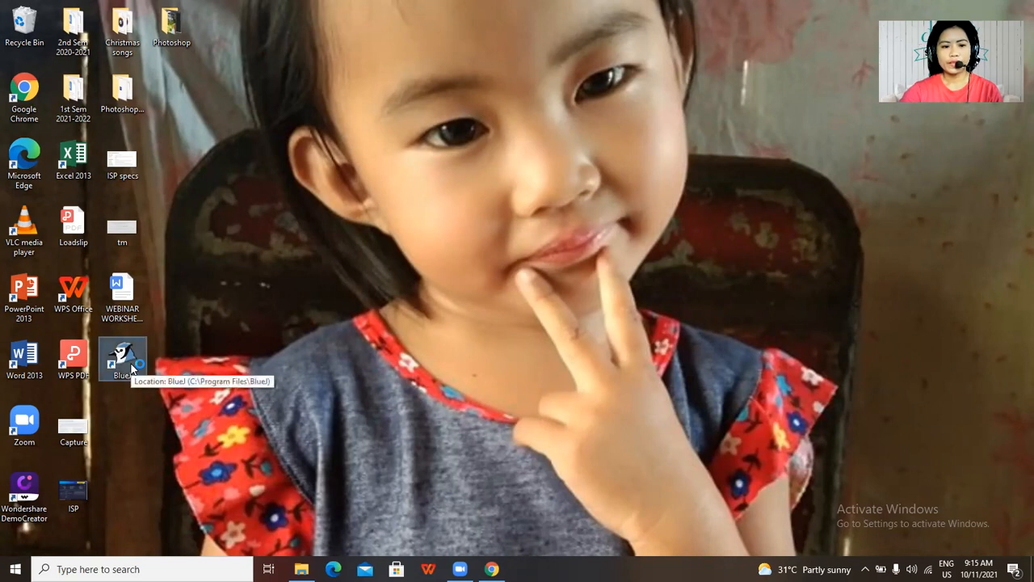
pyautogui.doubleClick(122, 358)
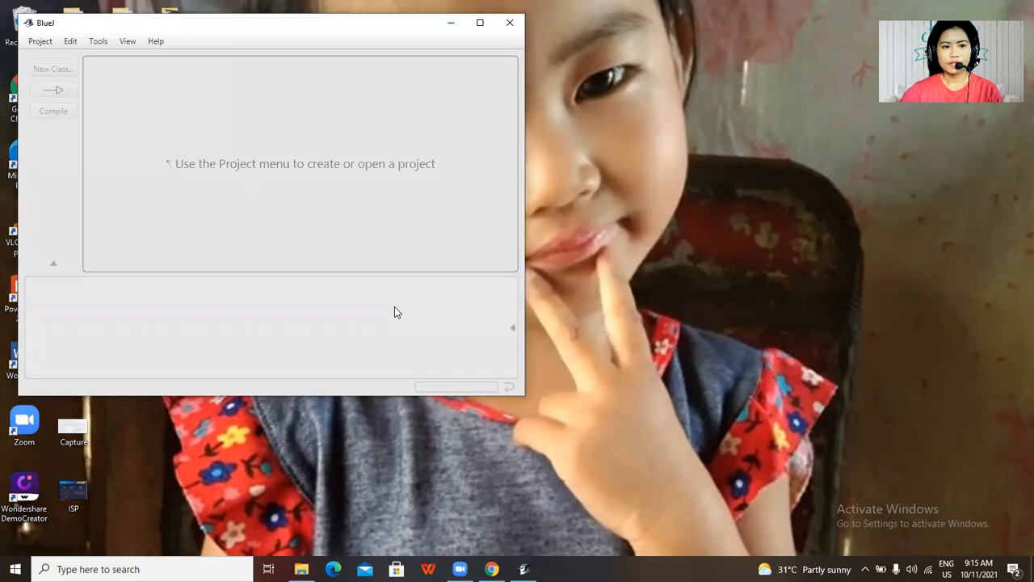
pyautogui.moveTo(202, 197)
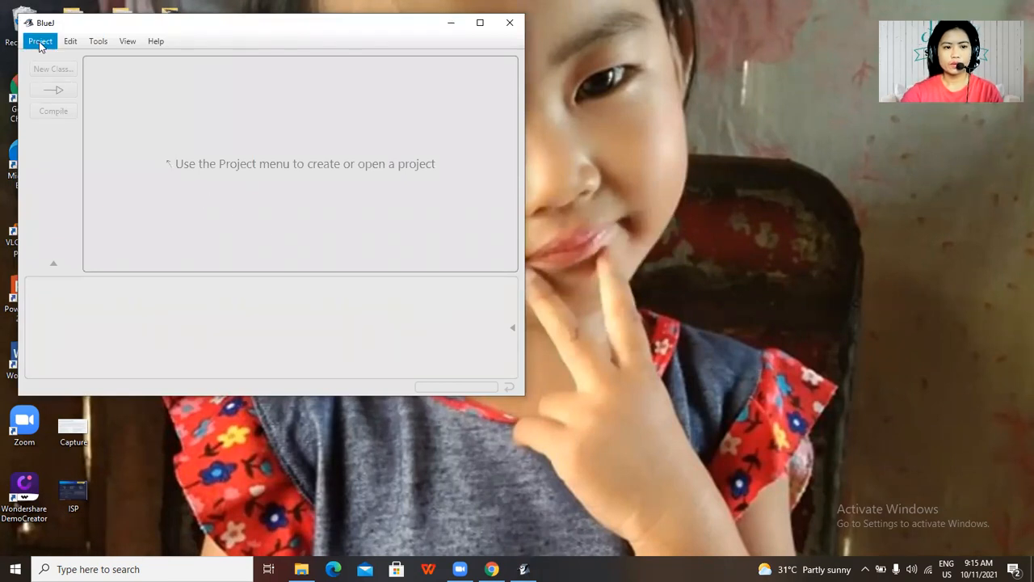
# Create a new BlueJ project named Fisrtprogram via Project > New Project.
pyautogui.click(41, 42)
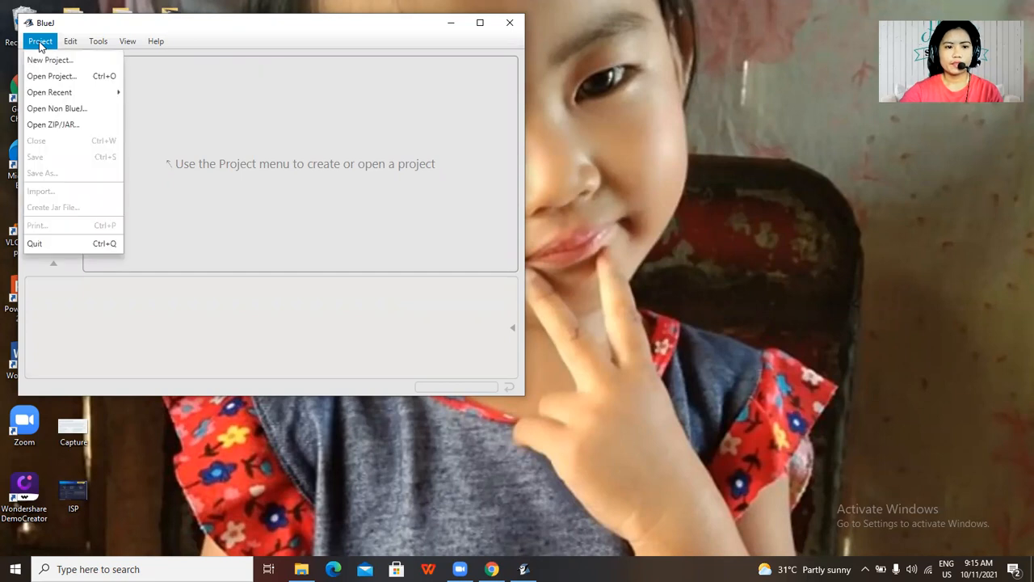
pyautogui.moveTo(50, 60)
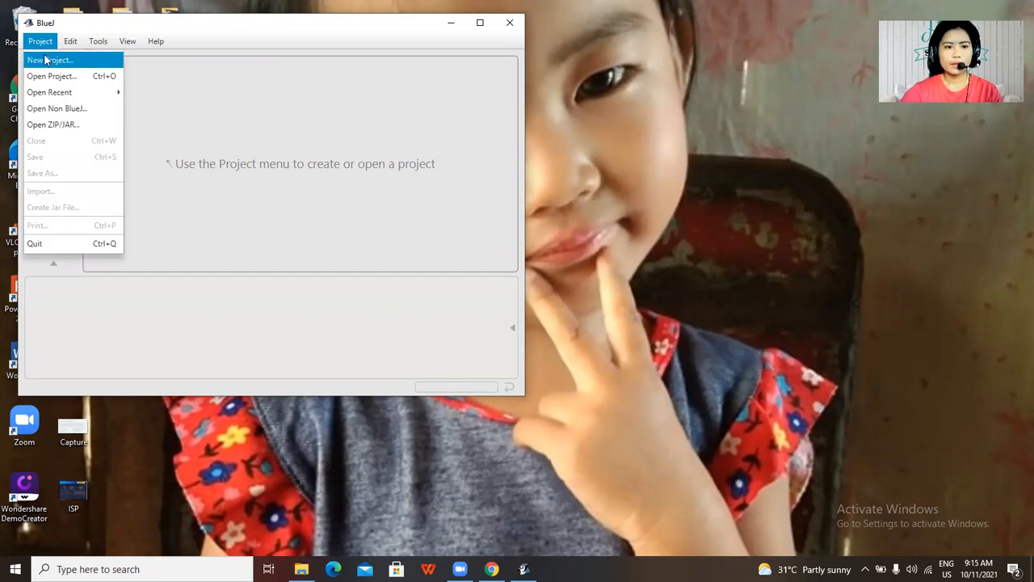
pyautogui.click(50, 59)
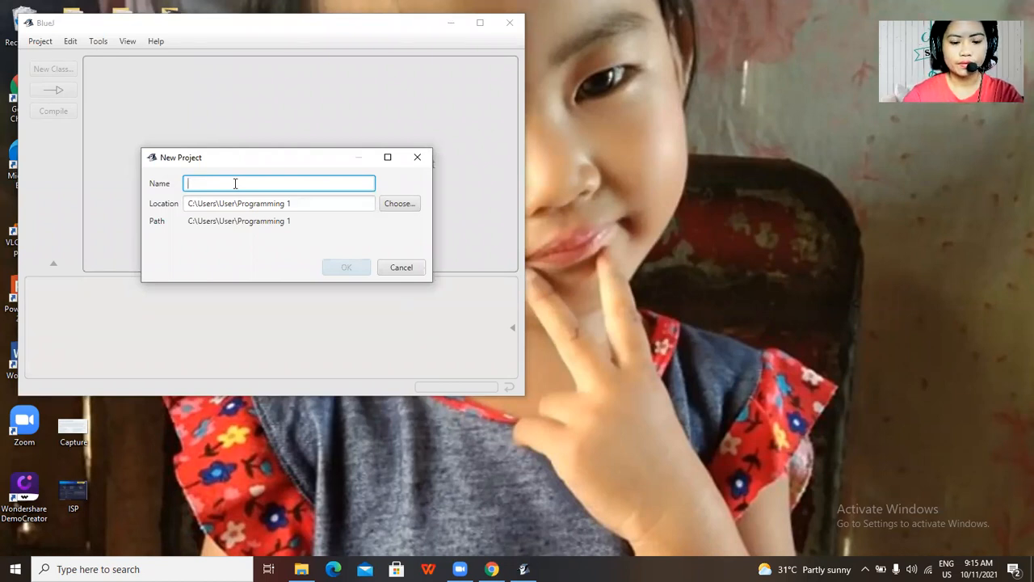
pyautogui.write('Fisrt')
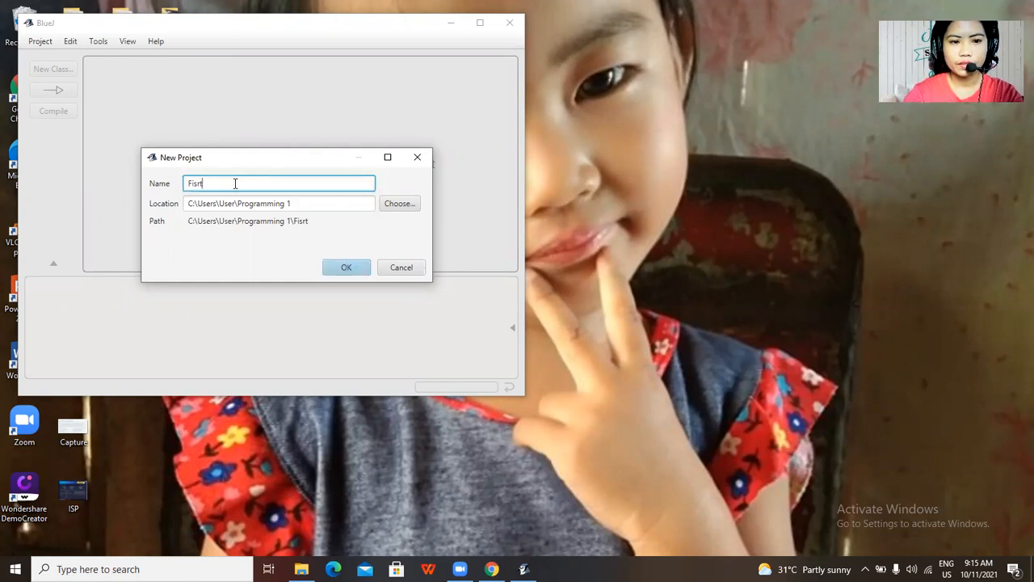
pyautogui.write('program')
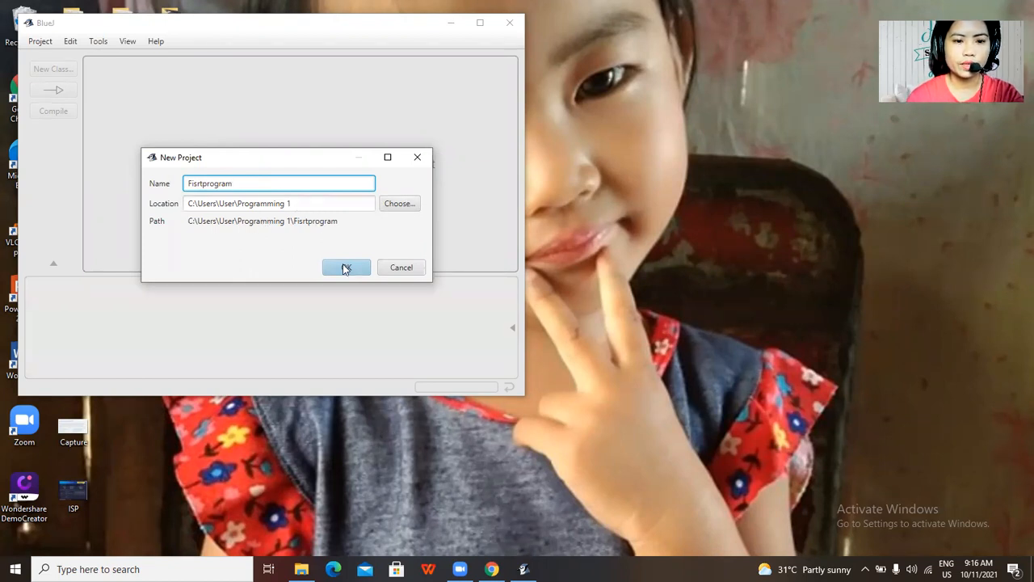
pyautogui.click(346, 267)
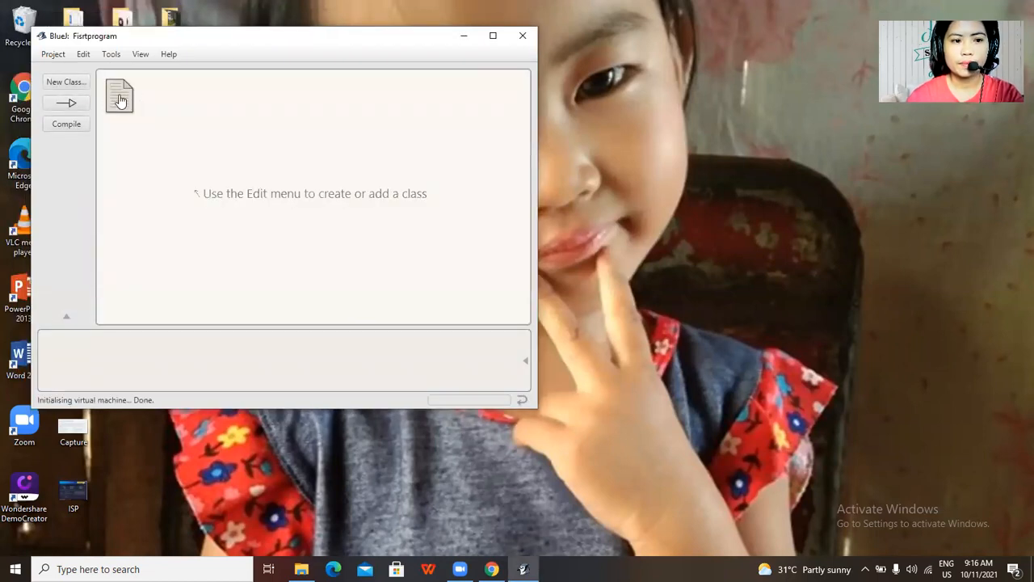
# Create a new class named MyClass and open its source in the editor.
pyautogui.click(66, 82)
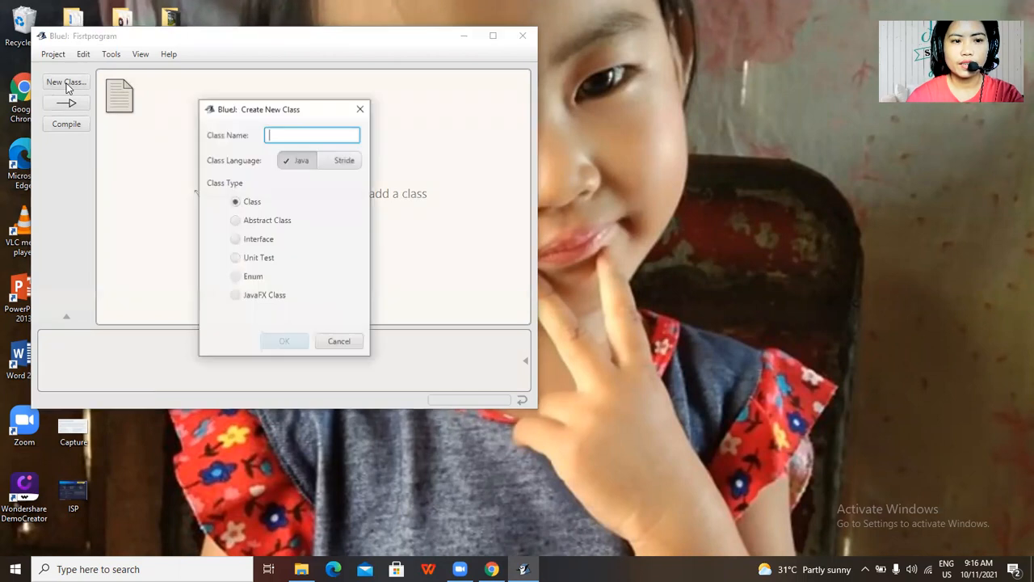
pyautogui.write('MyClass')
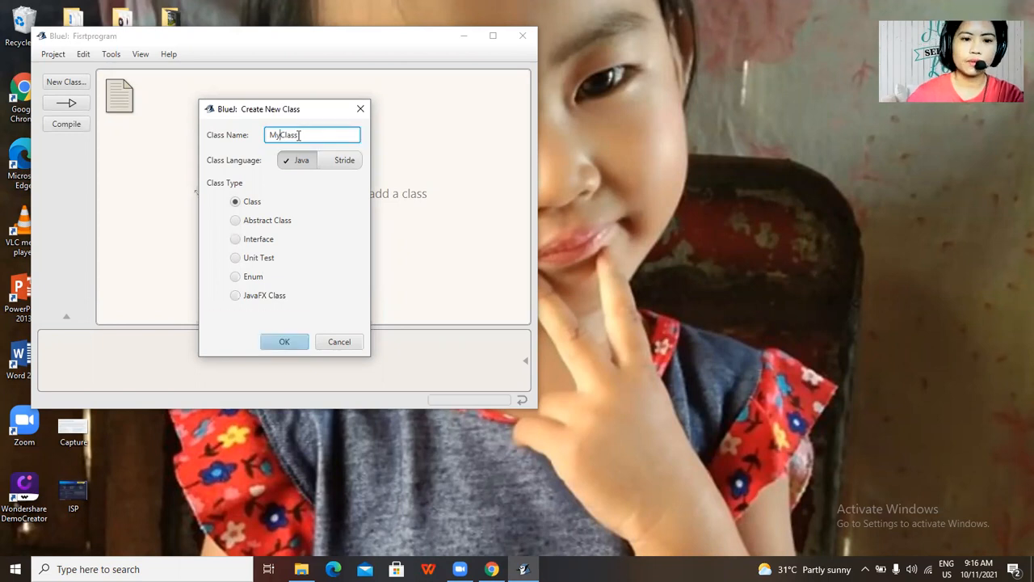
pyautogui.click(283, 341)
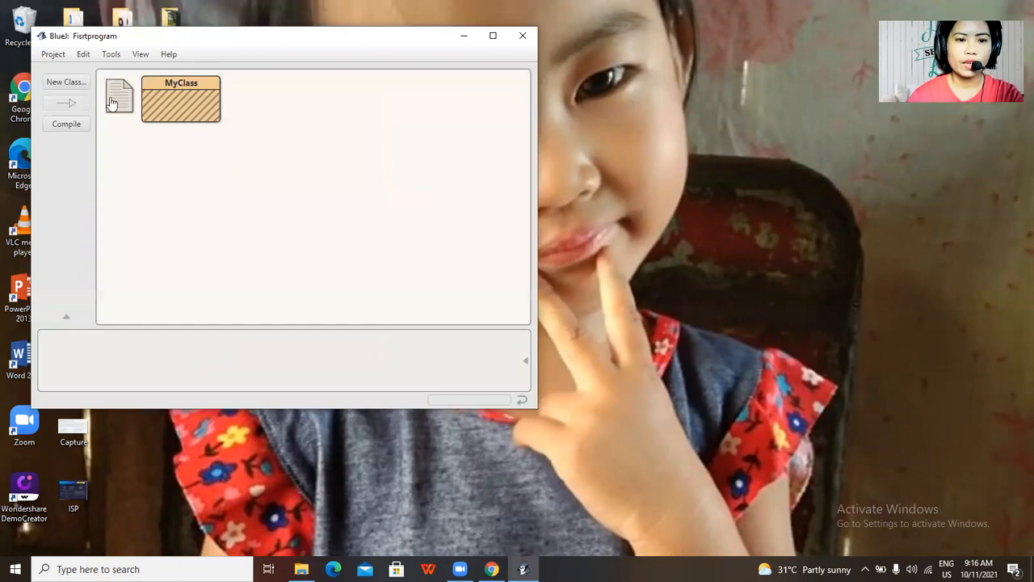
pyautogui.doubleClick(180, 97)
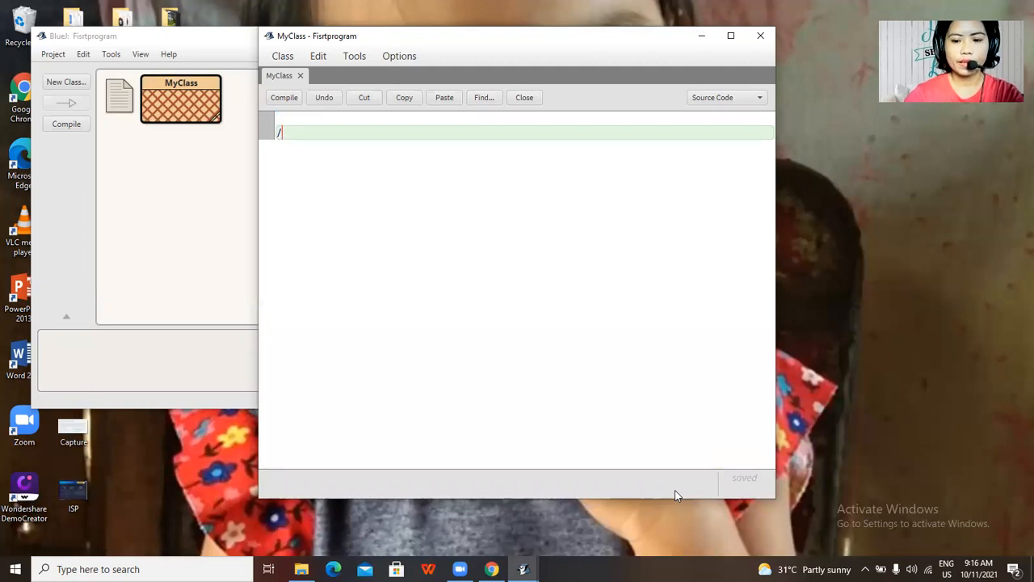
# Replace the default source with "public class MyClass" followed by an opening brace.
pyautogui.press('BackSpace')
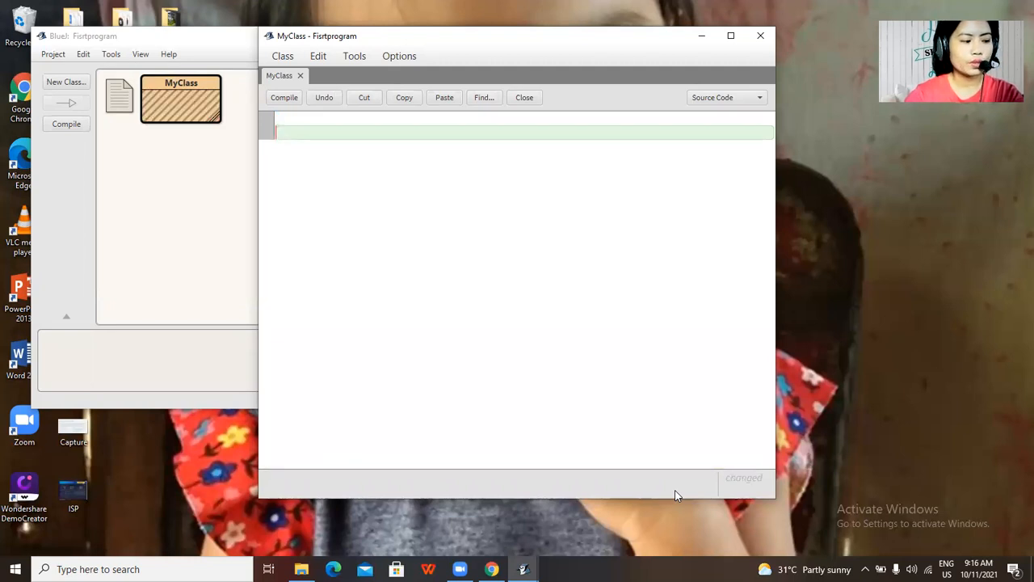
pyautogui.write('pub')
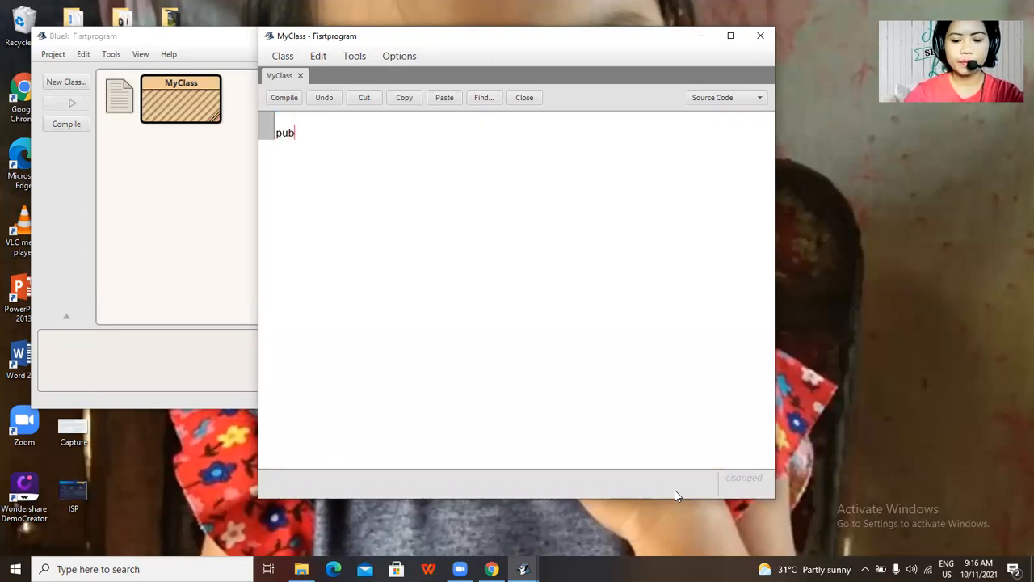
pyautogui.write('lic clazs')
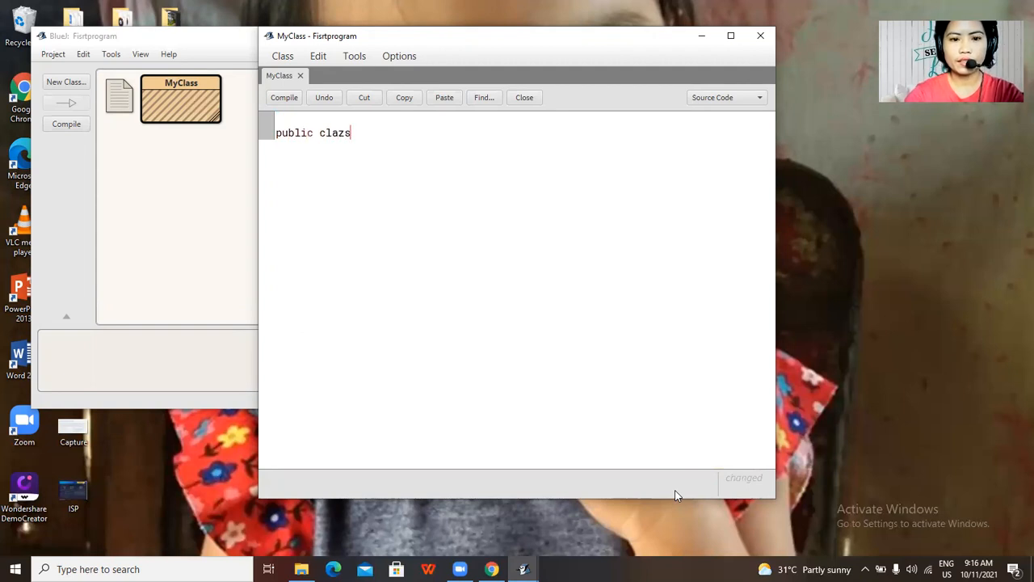
pyautogui.press('backspace')
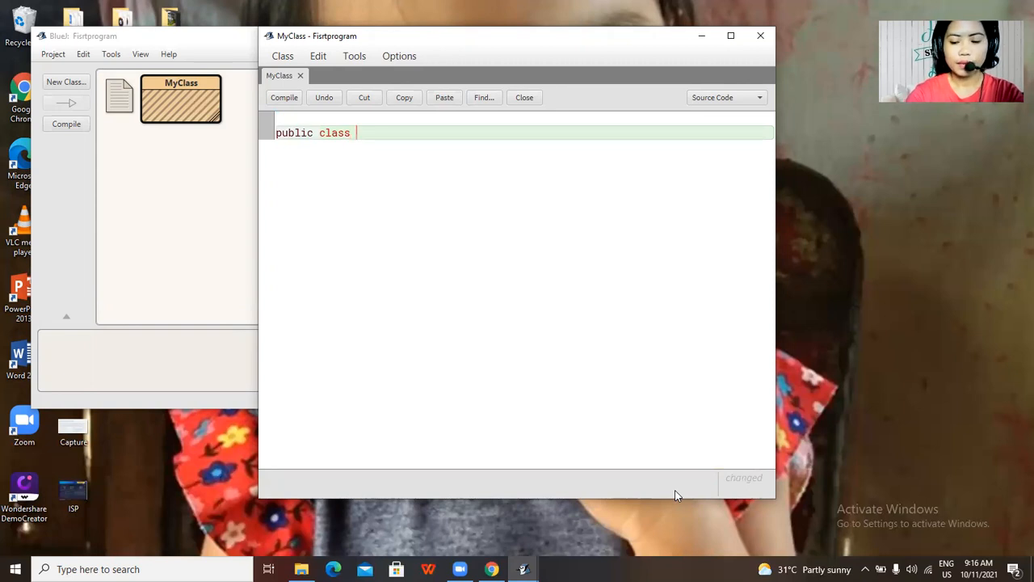
pyautogui.write('MyCla')
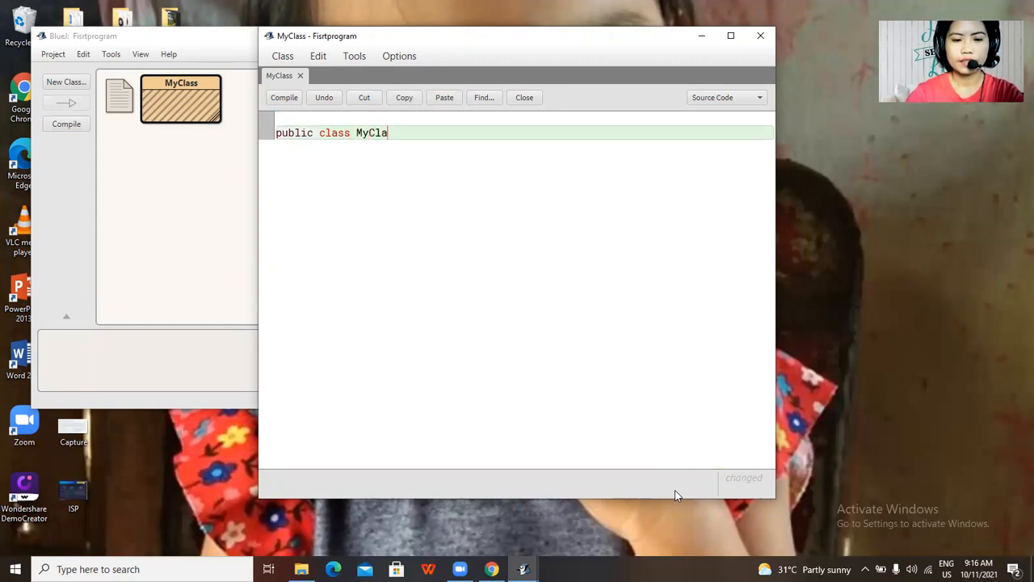
pyautogui.write('ss')
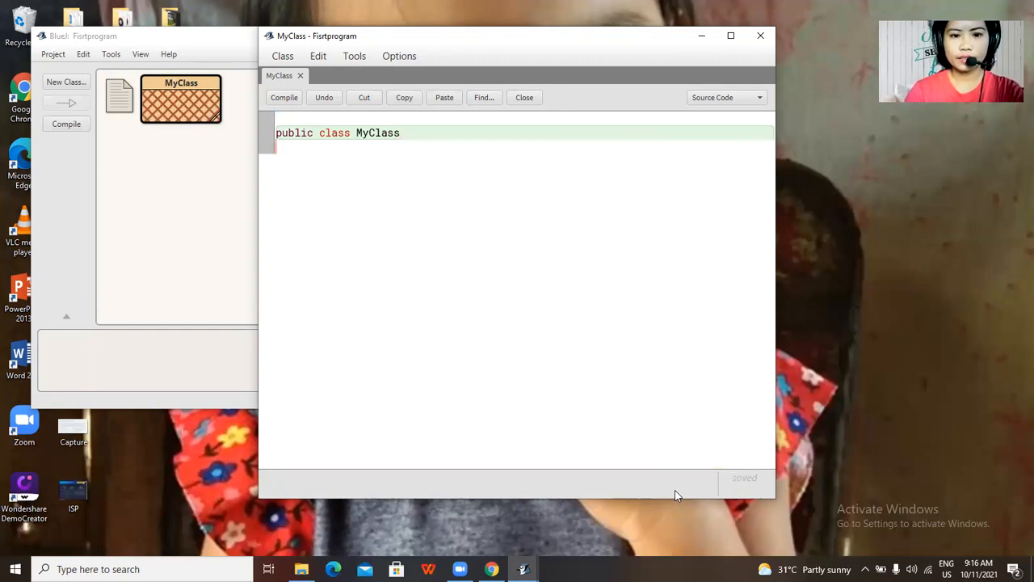
pyautogui.click(284, 97)
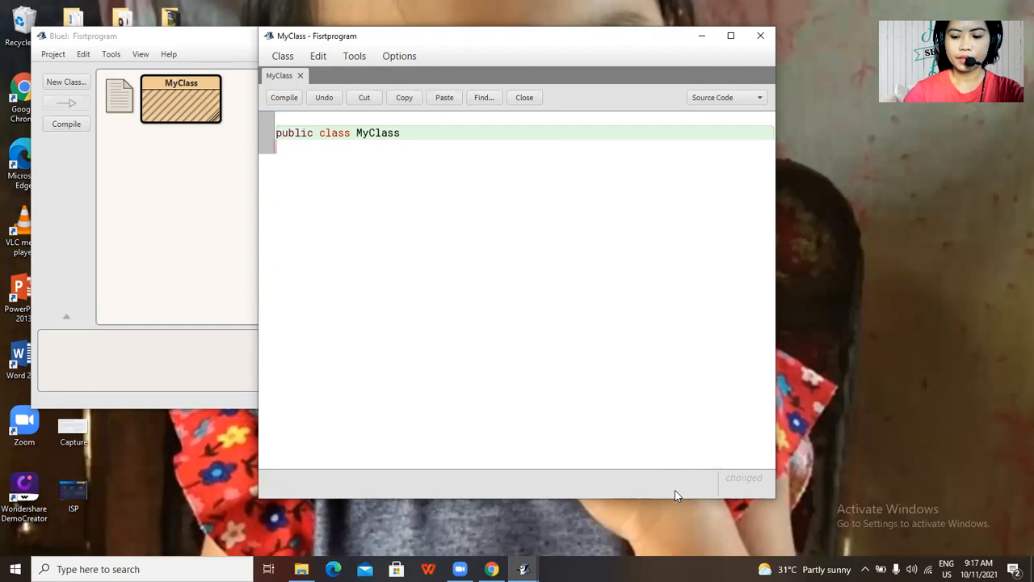
pyautogui.write('{')
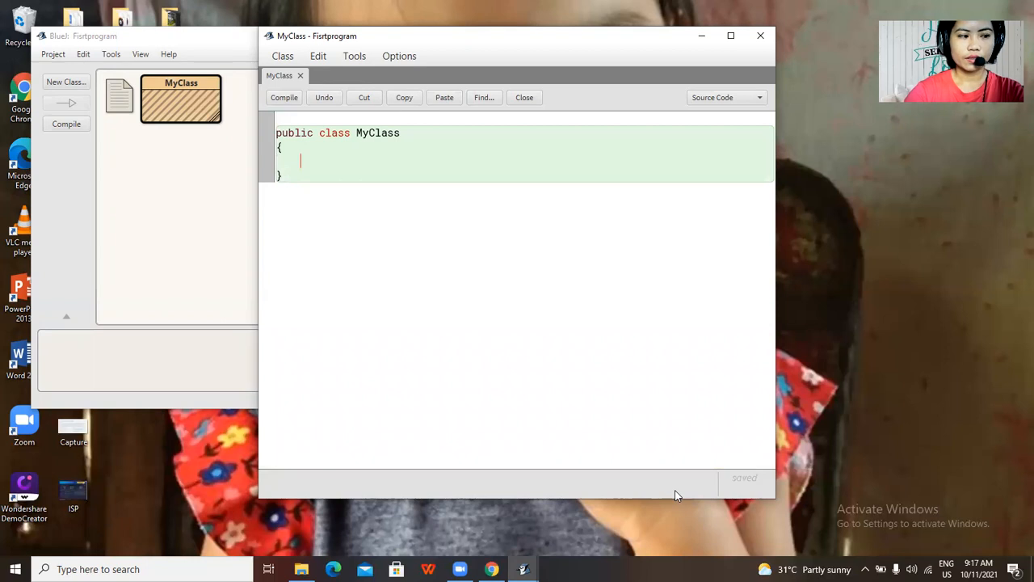
# Write the method header start "public static void main(" inside the class body.
pyautogui.write('pub')
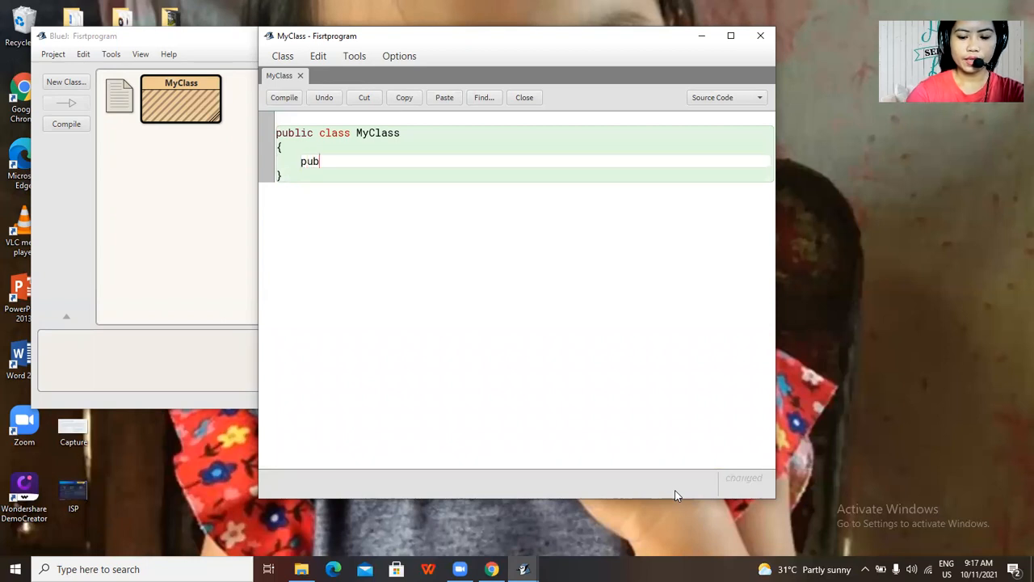
pyautogui.write('lic stat')
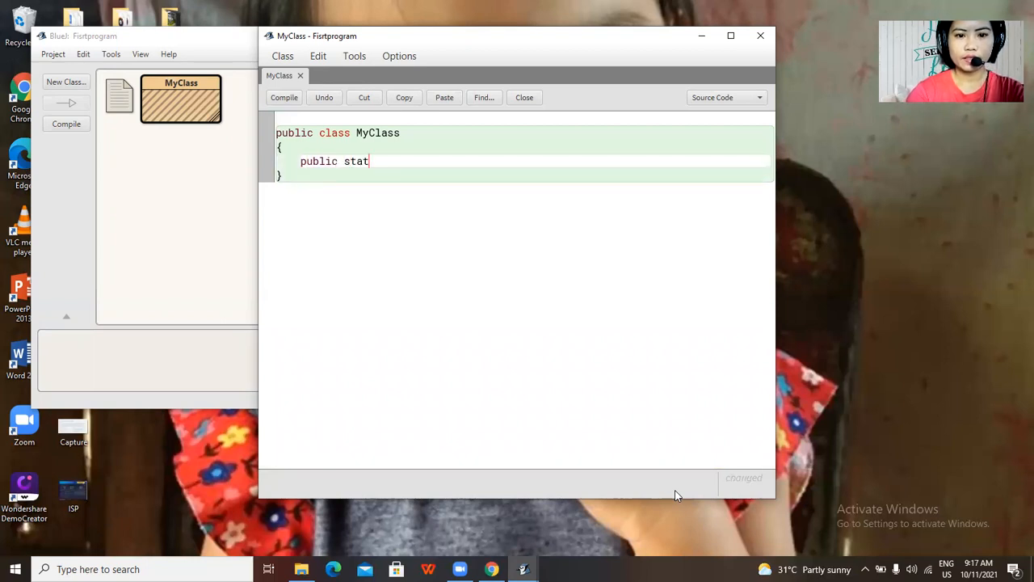
pyautogui.write('ic vois')
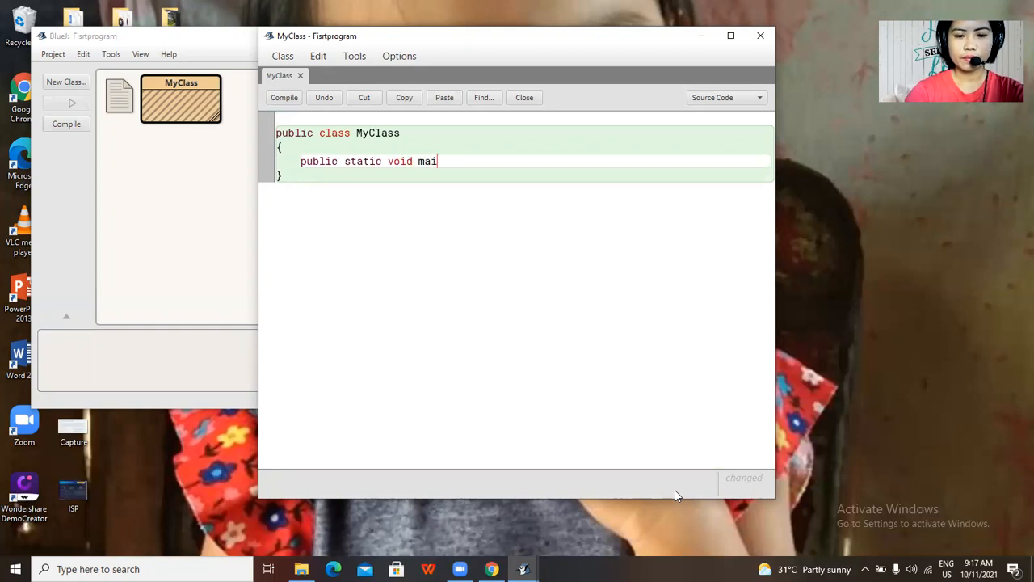
pyautogui.write('n')
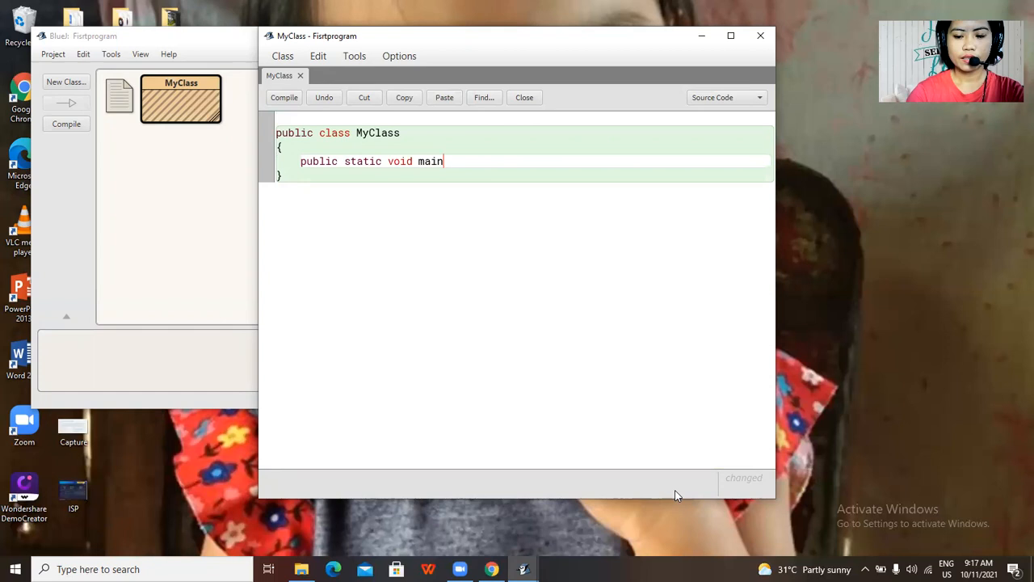
pyautogui.write('[')
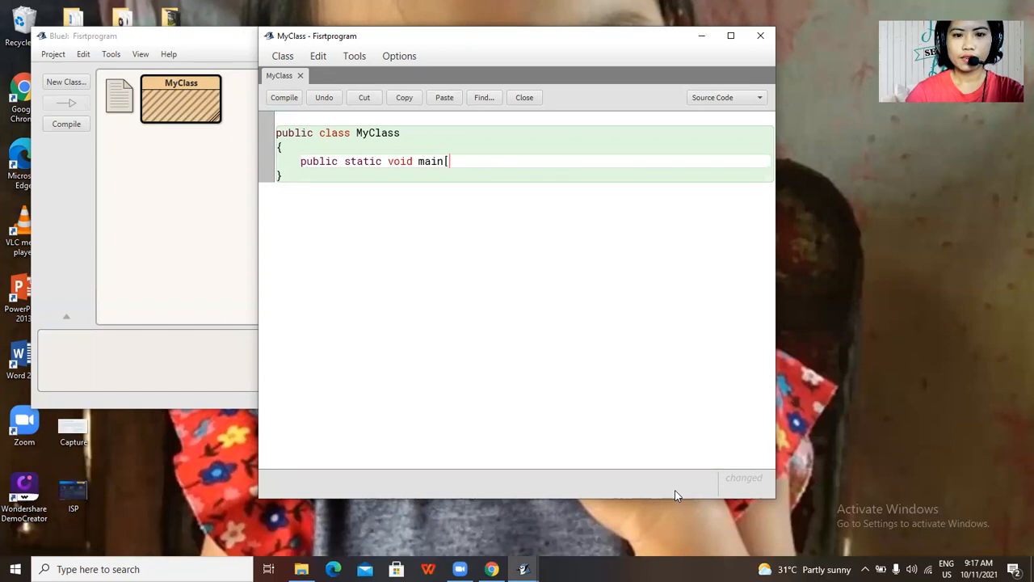
pyautogui.press('BackSpace')
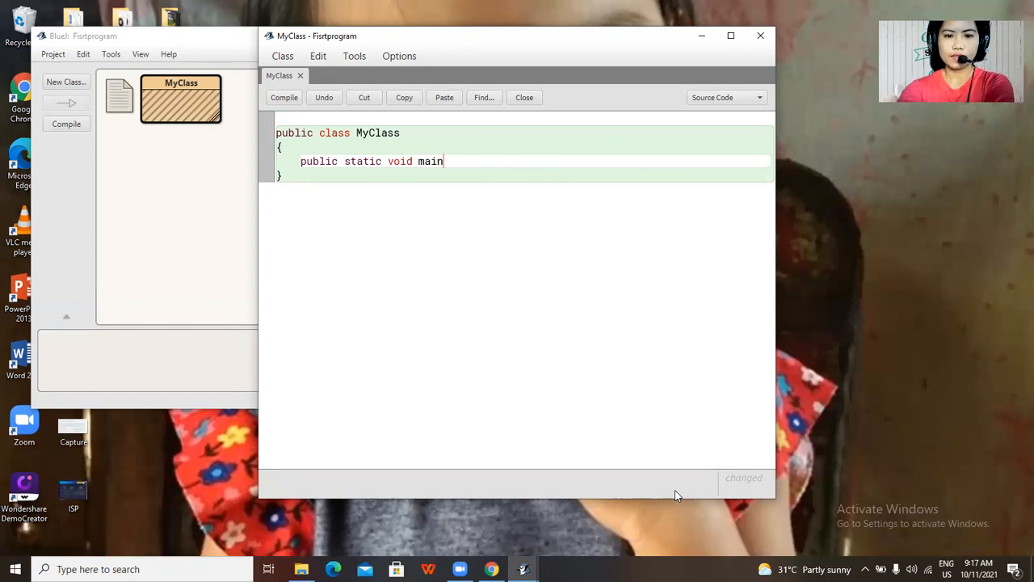
pyautogui.write('(')
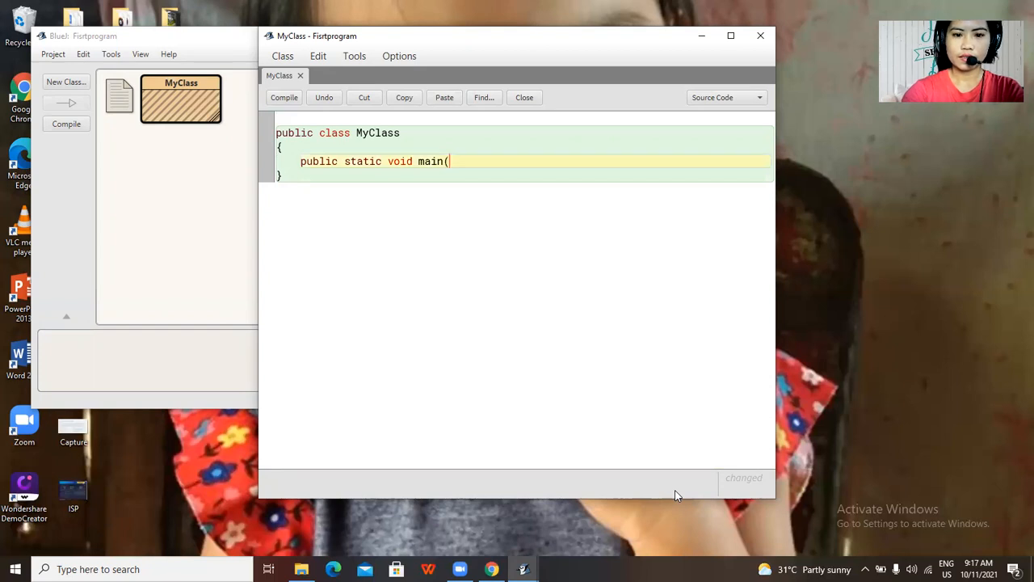
# Complete the parameter list as "String [] args)" to finish the main header.
pyautogui.write('str')
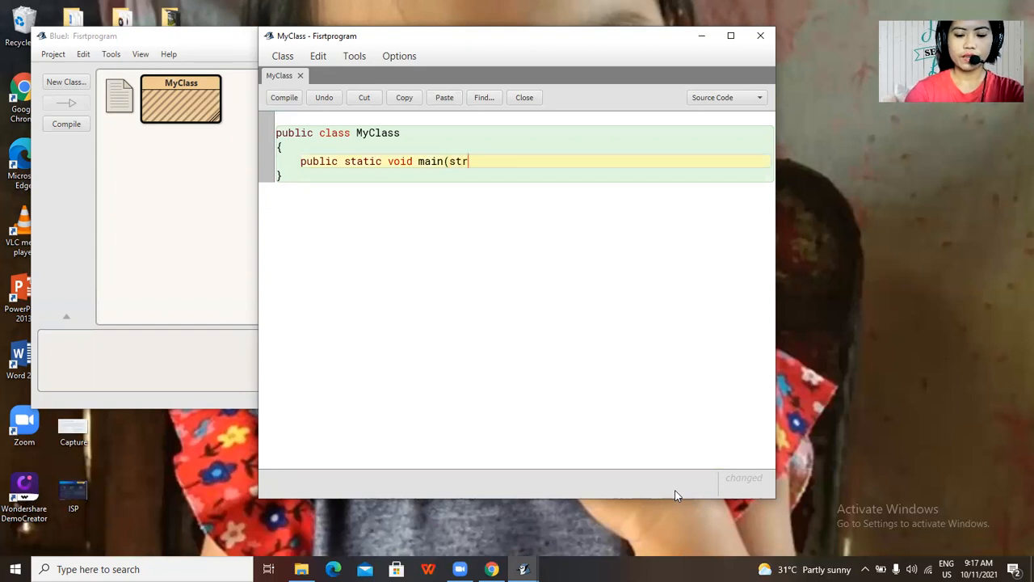
pyautogui.write('ing')
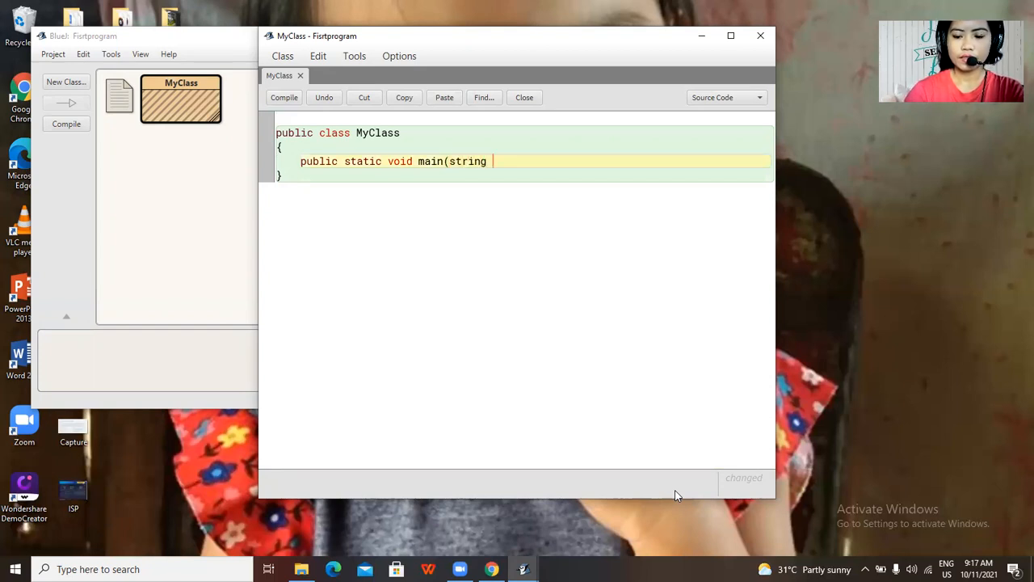
pyautogui.write('[')
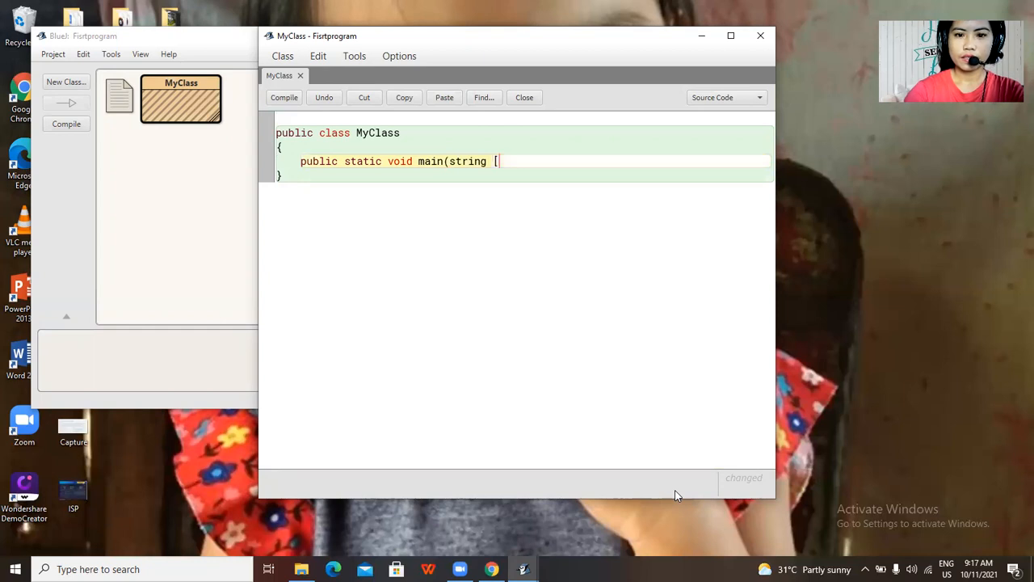
pyautogui.write(']')
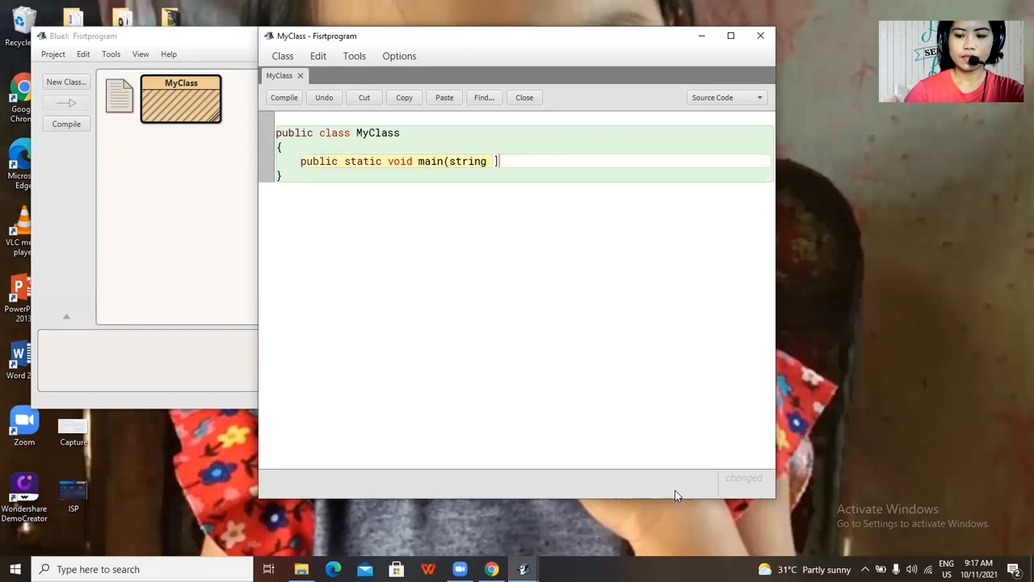
pyautogui.write('[]')
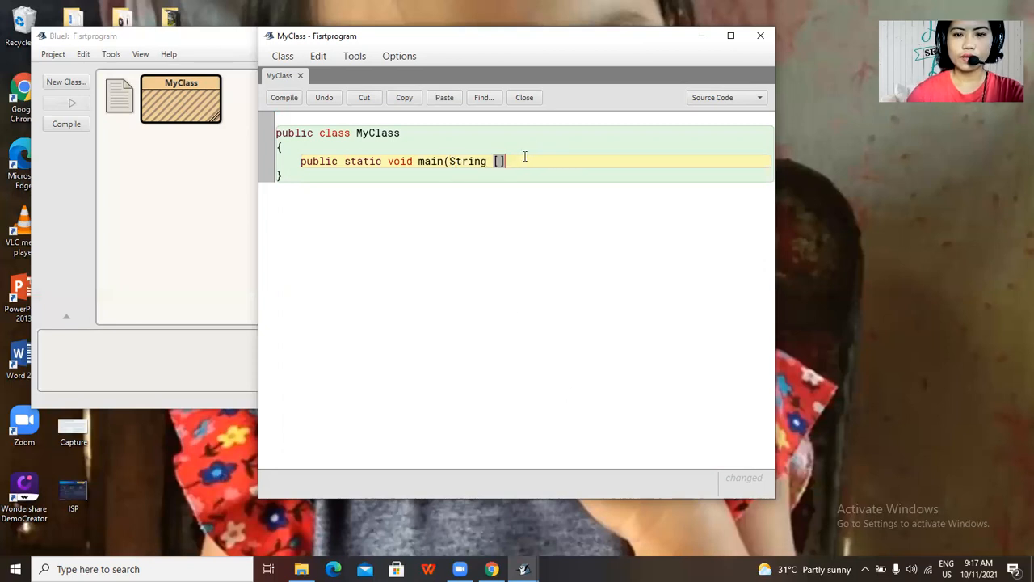
pyautogui.write('arg')
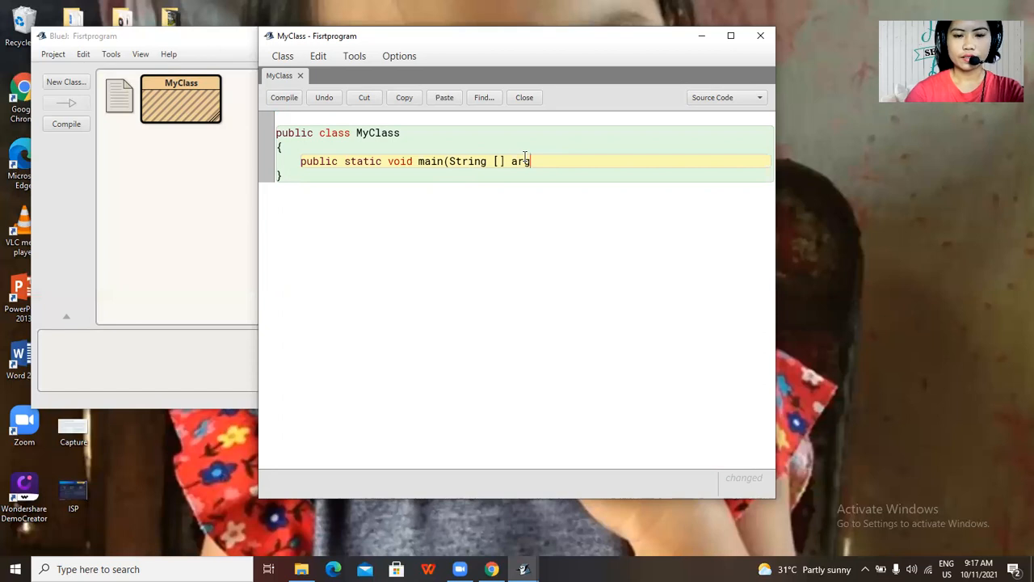
pyautogui.write('s')
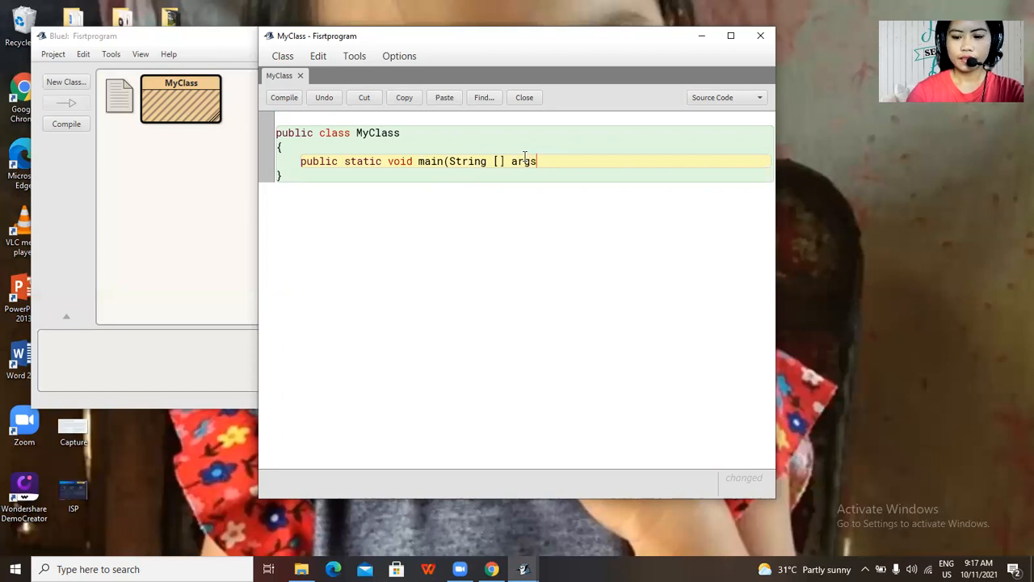
pyautogui.write(')')
pyautogui.write('{')
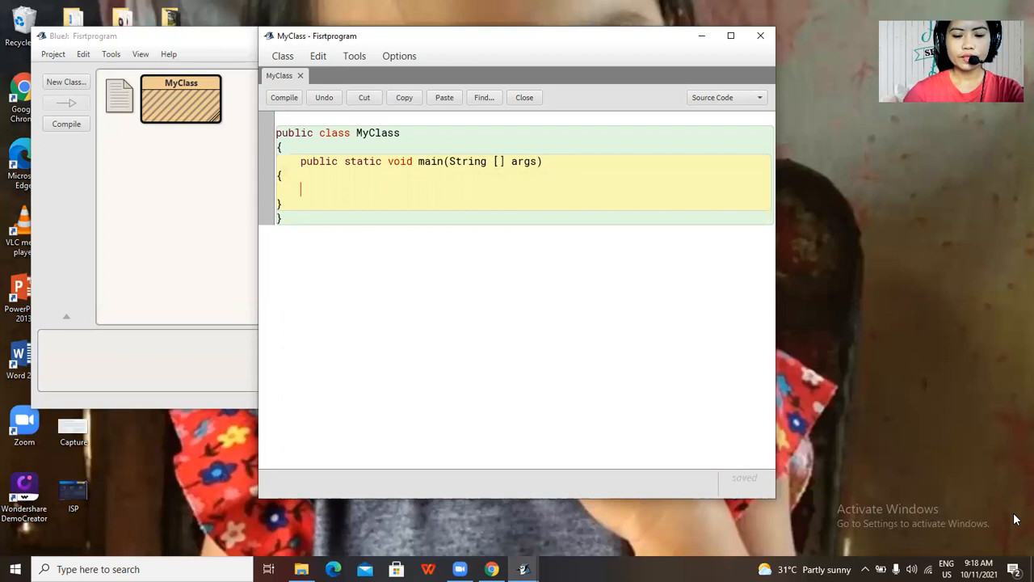
# Write System.out.println ("Hello World!"); inside the main method braces.
pyautogui.write('System')
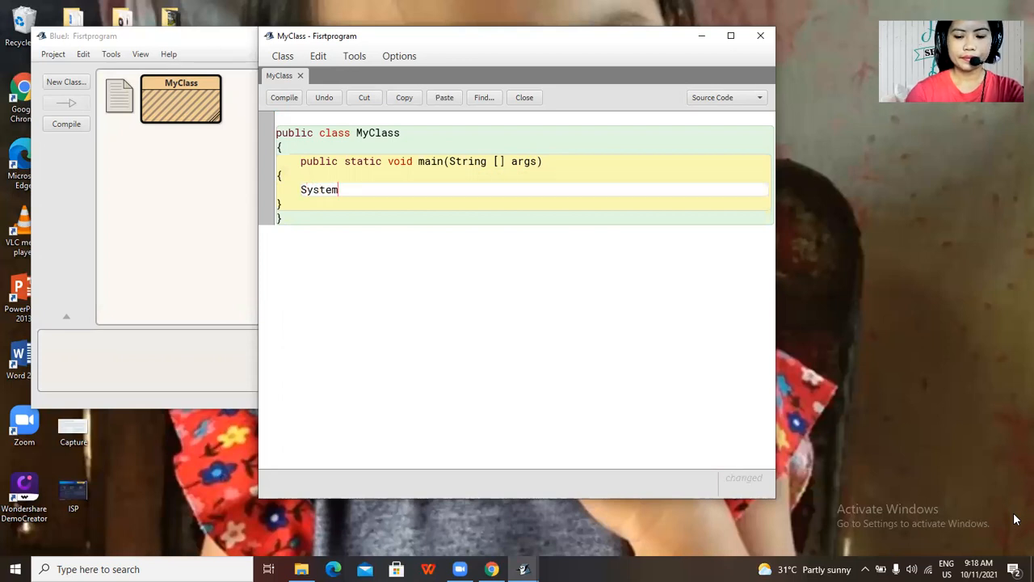
pyautogui.write('.out.')
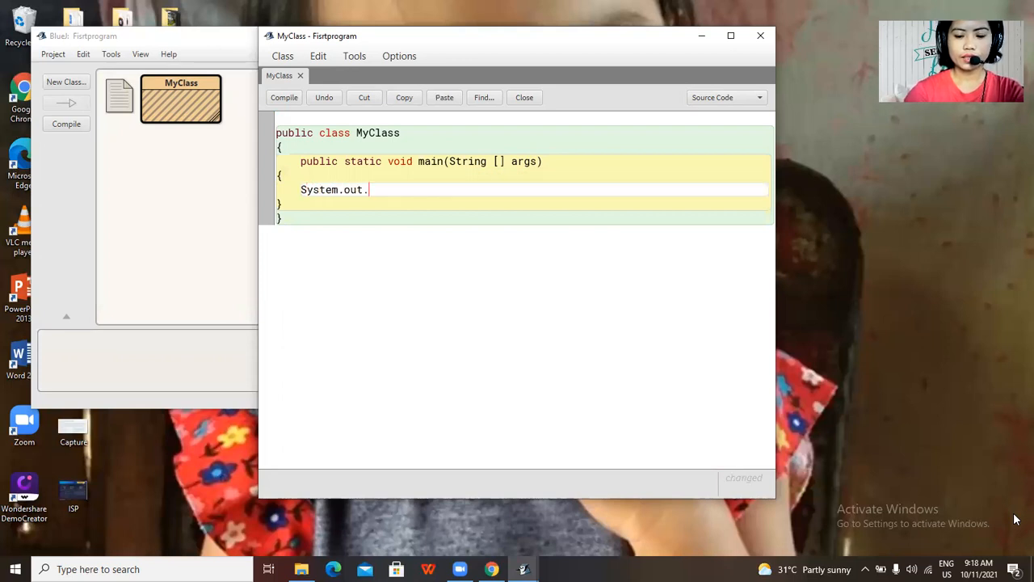
pyautogui.write('print')
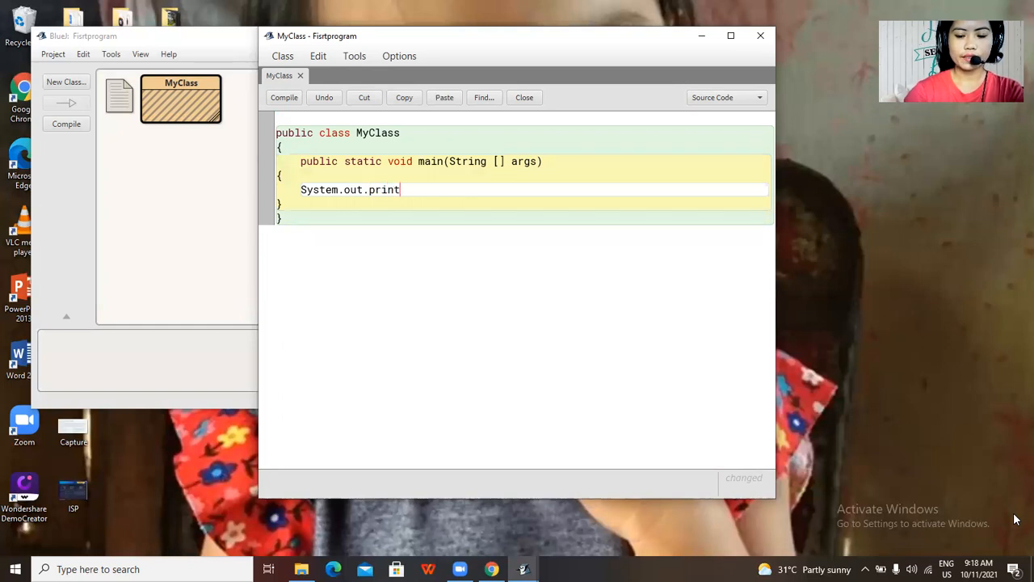
pyautogui.write('ln')
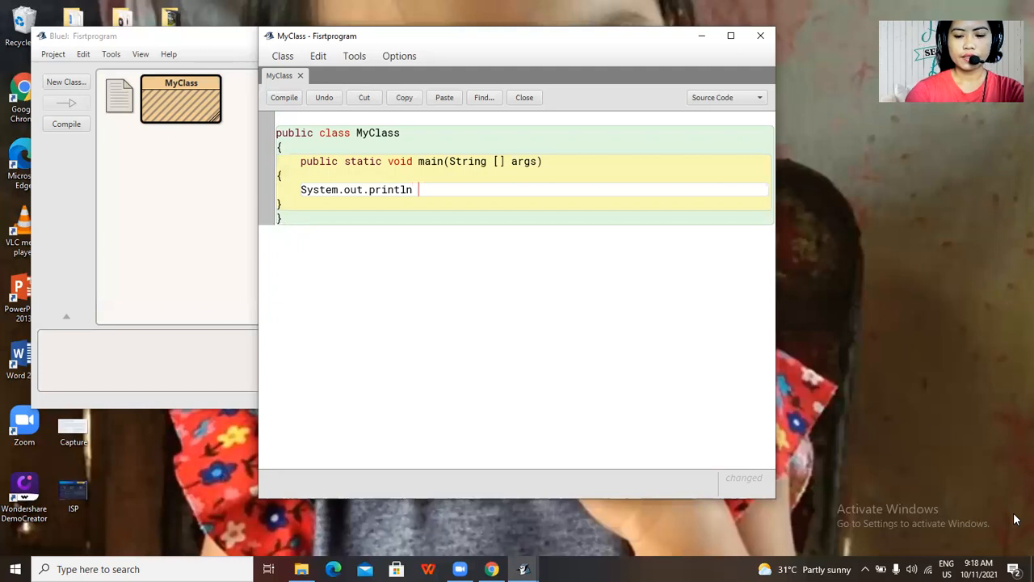
pyautogui.write('()')
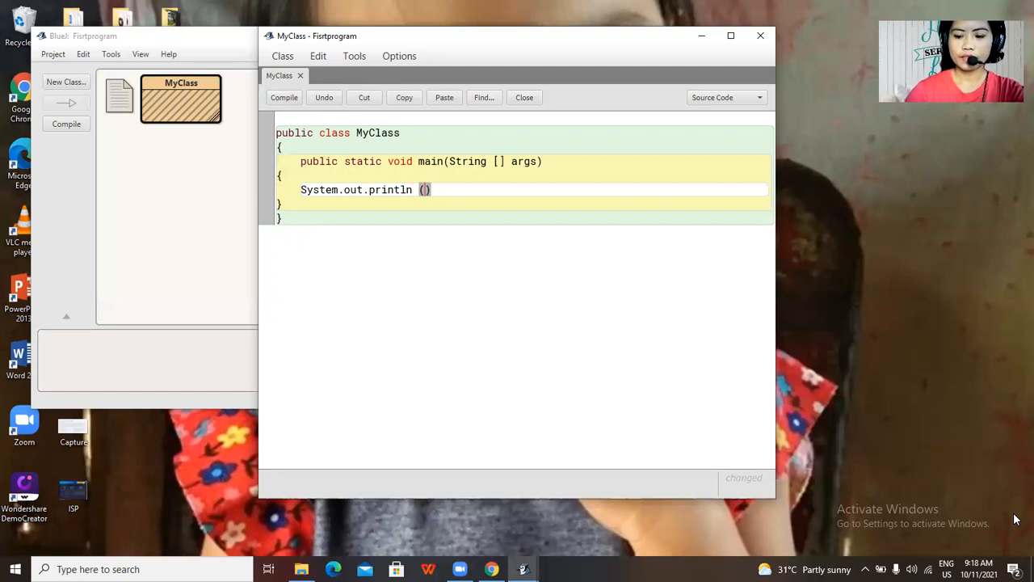
pyautogui.write('""')
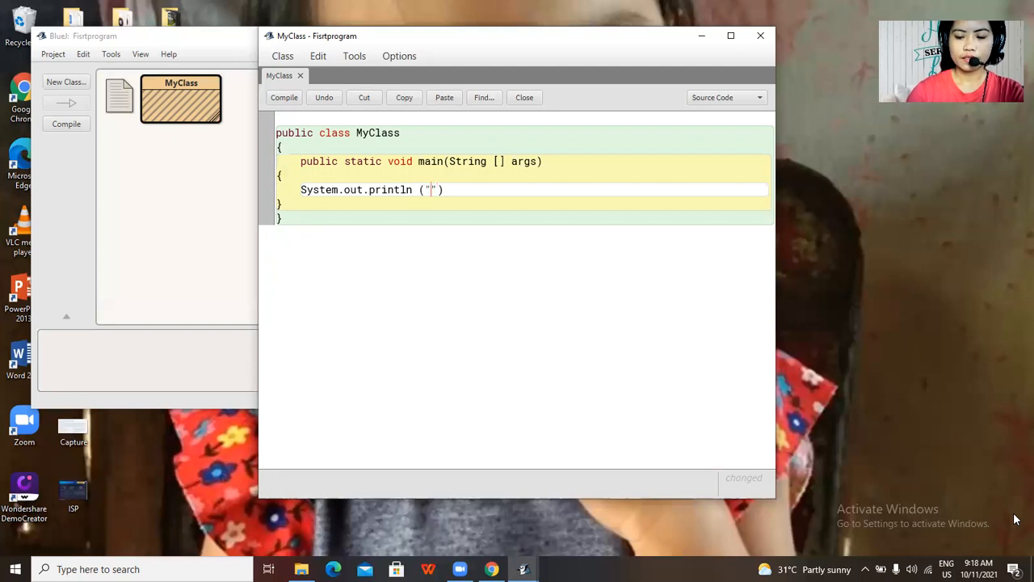
pyautogui.write('Hello')
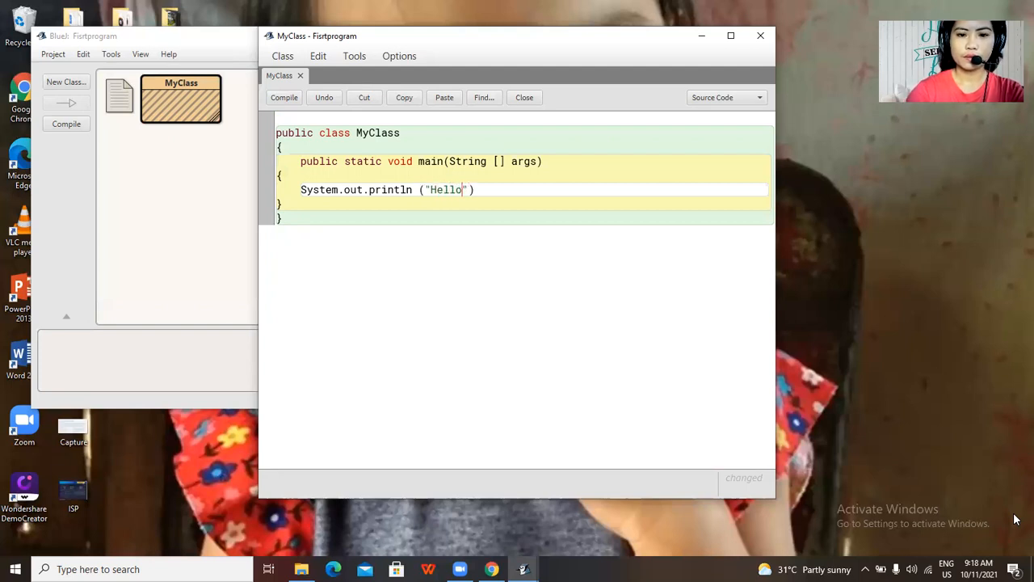
pyautogui.write('Worl')
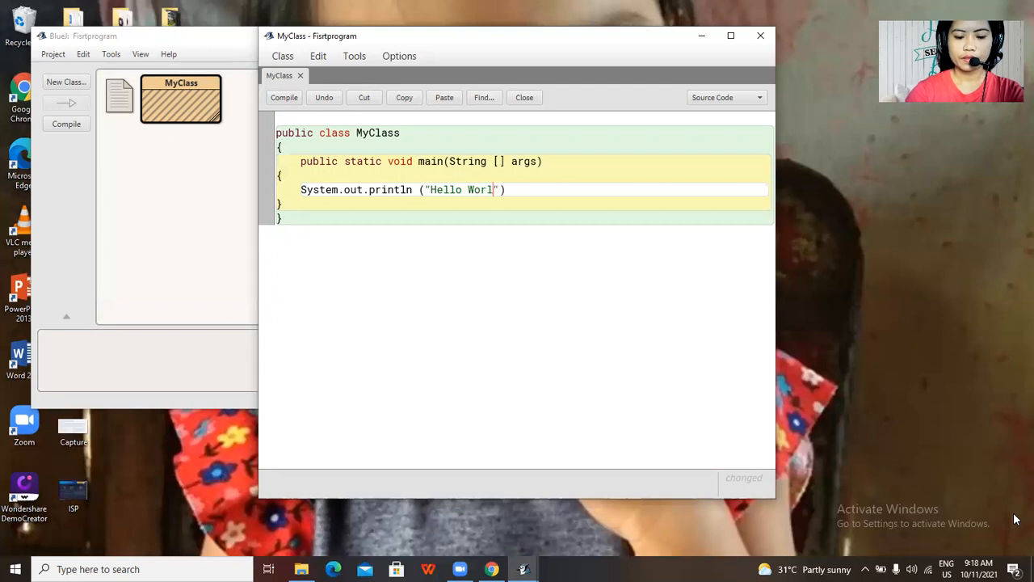
pyautogui.write('d')
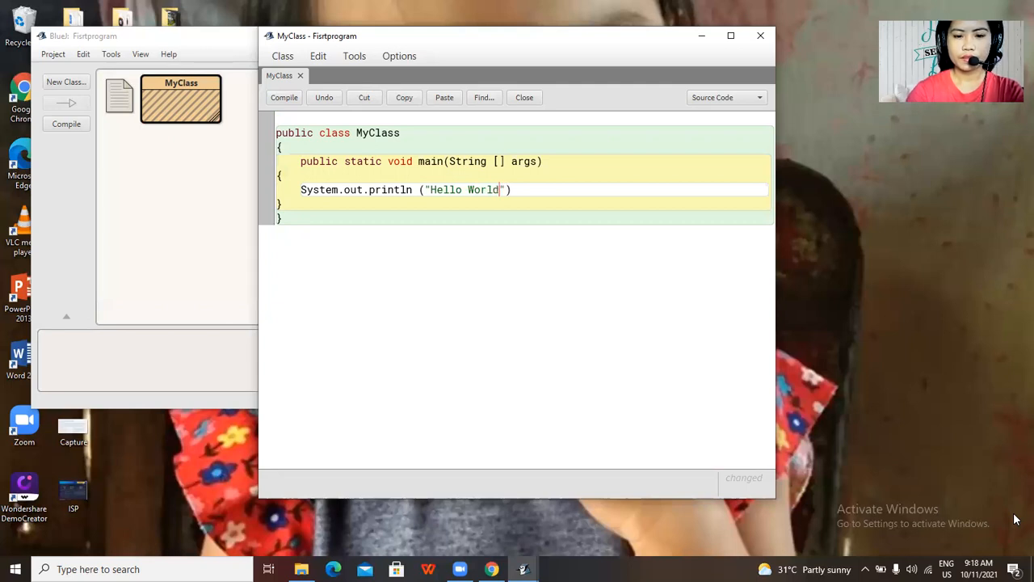
pyautogui.write('!')
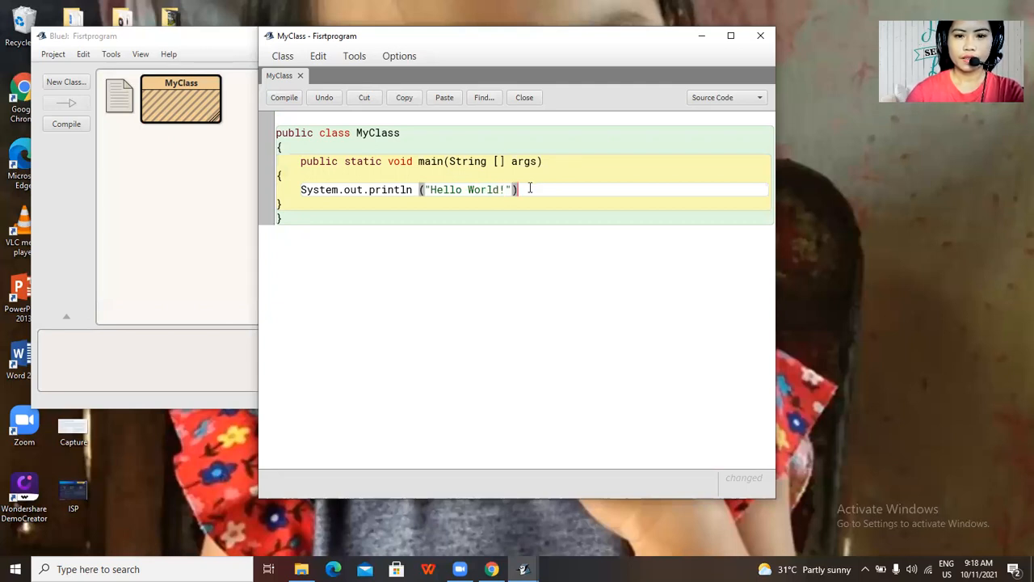
pyautogui.write(';')
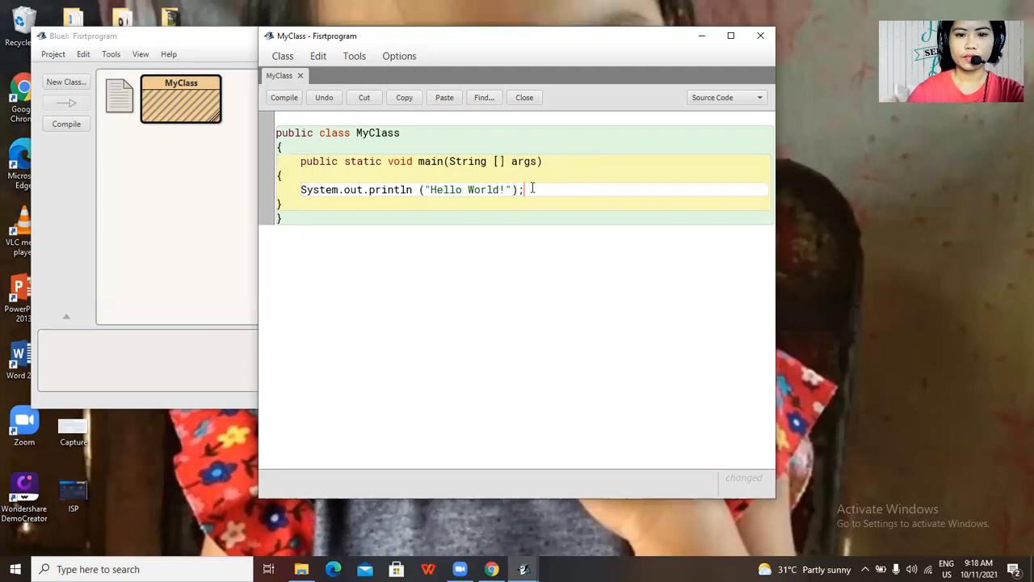
pyautogui.moveTo(509, 317)
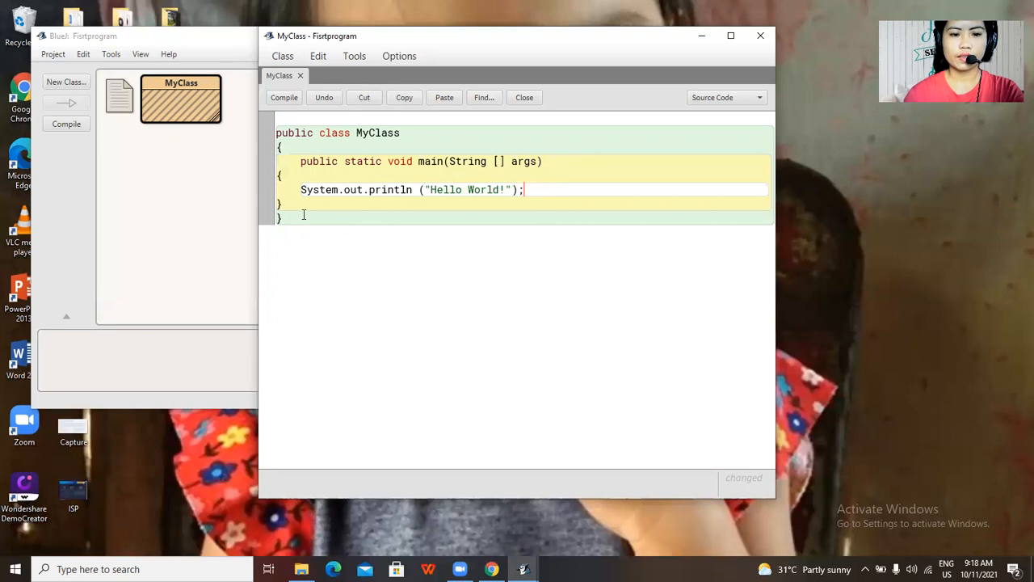
# Compile MyClass and confirm 'Class compiled - no syntax errors'.
pyautogui.click(283, 97)
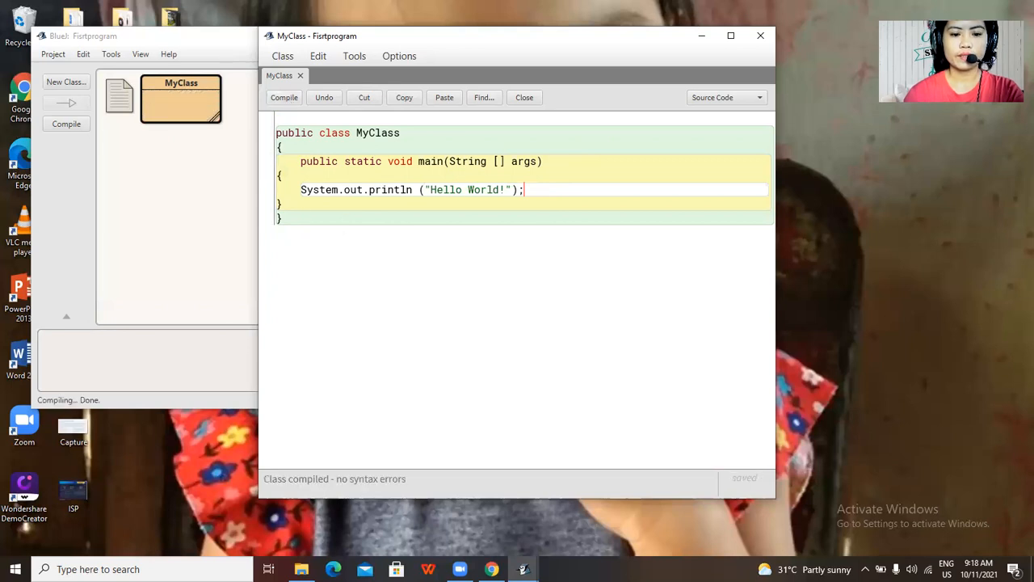
pyautogui.moveTo(412, 480)
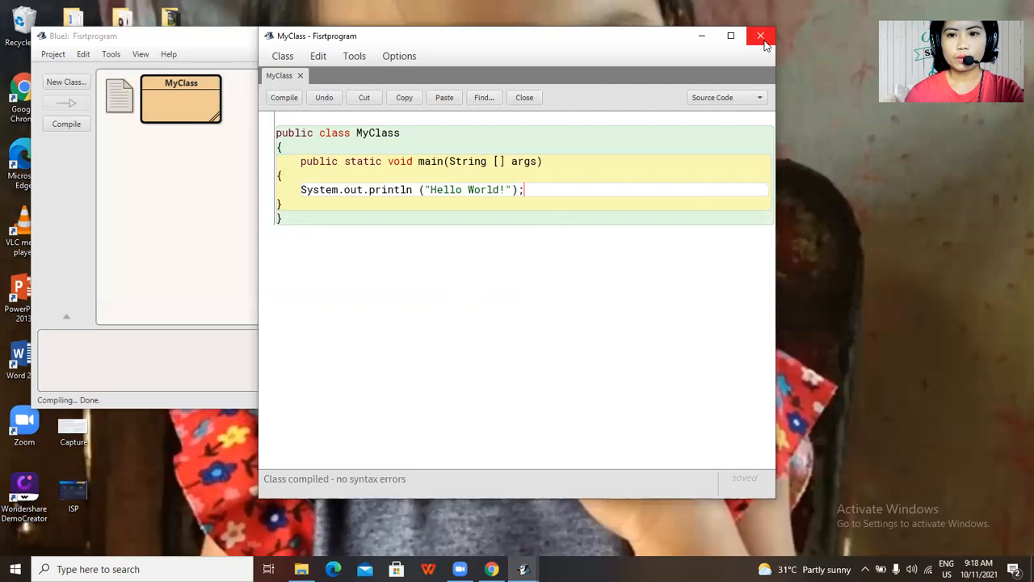
pyautogui.moveTo(760, 36)
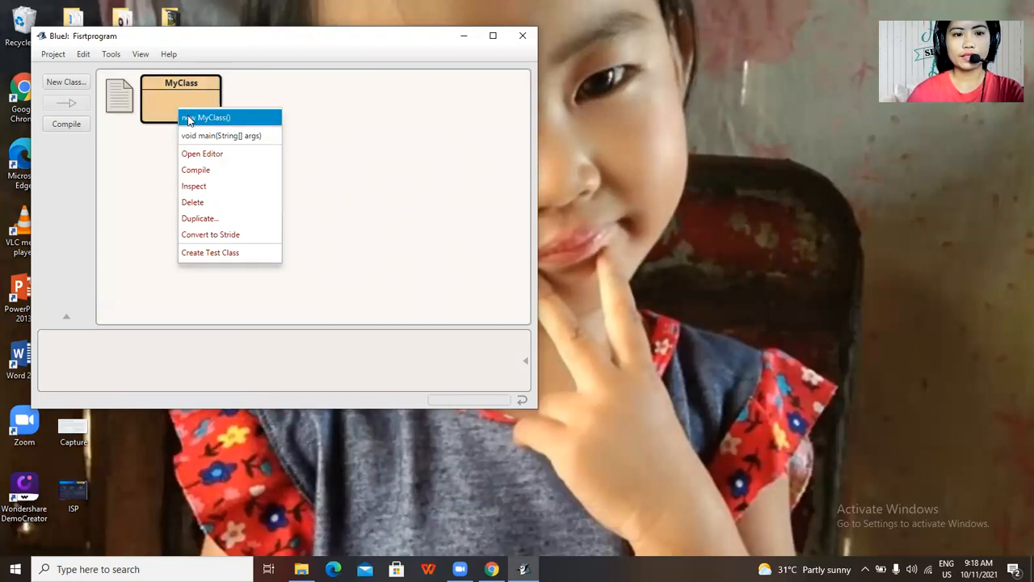
# Run void main(String[] args) without arguments so the terminal shows Hello World!
pyautogui.click(221, 135)
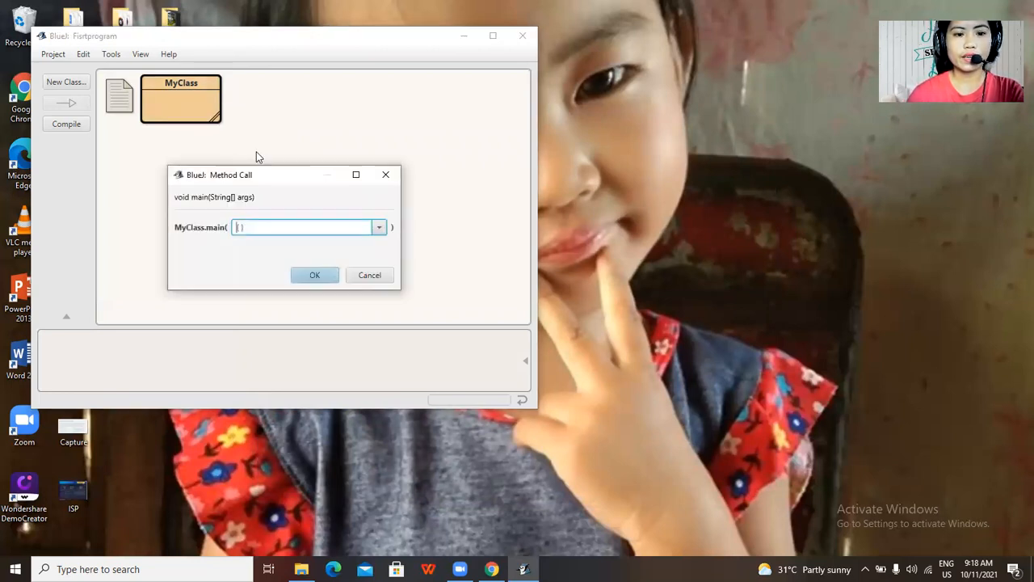
pyautogui.click(315, 274)
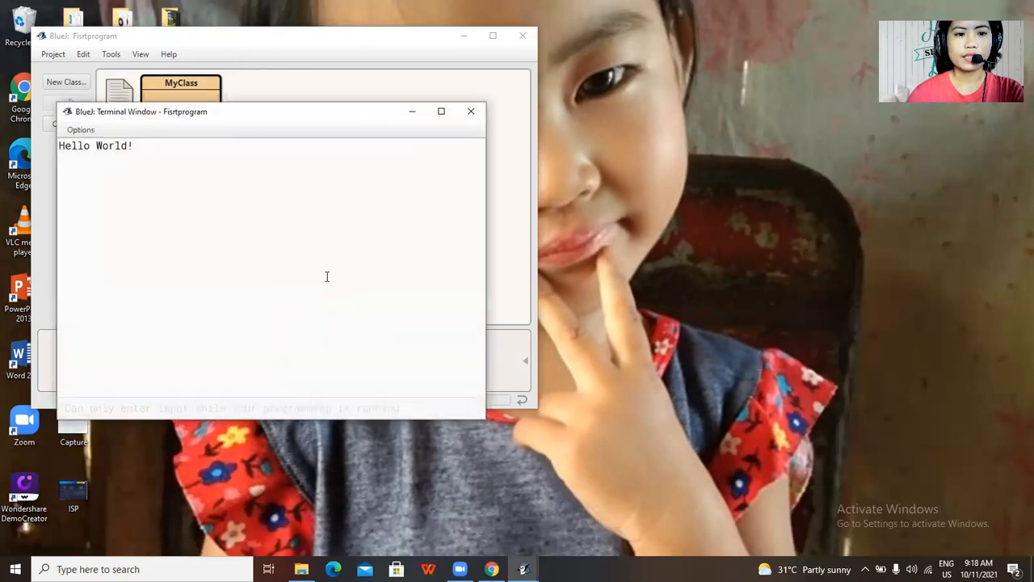
pyautogui.moveTo(278, 121)
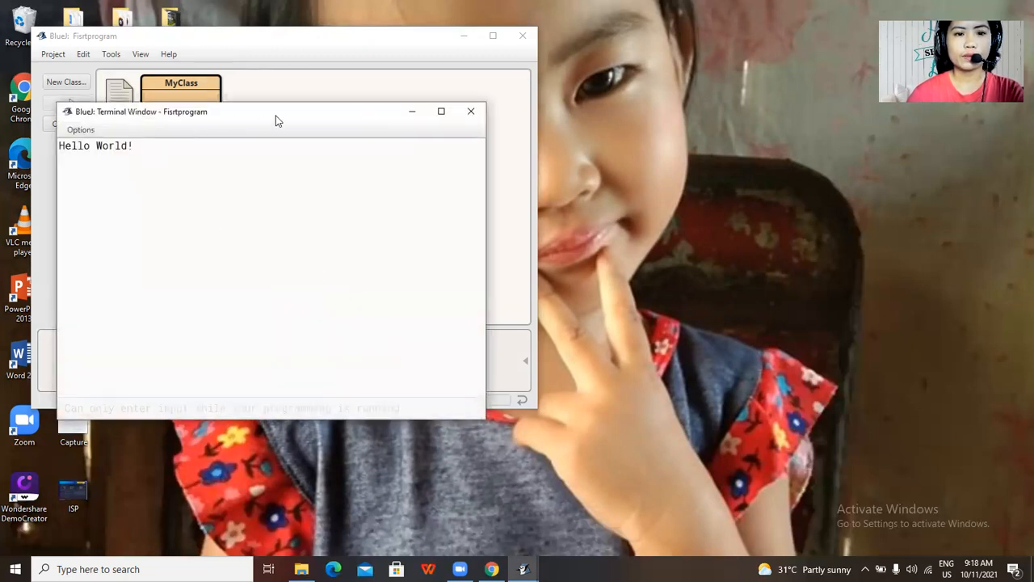
pyautogui.moveTo(278, 111); pyautogui.dragTo(393, 85)
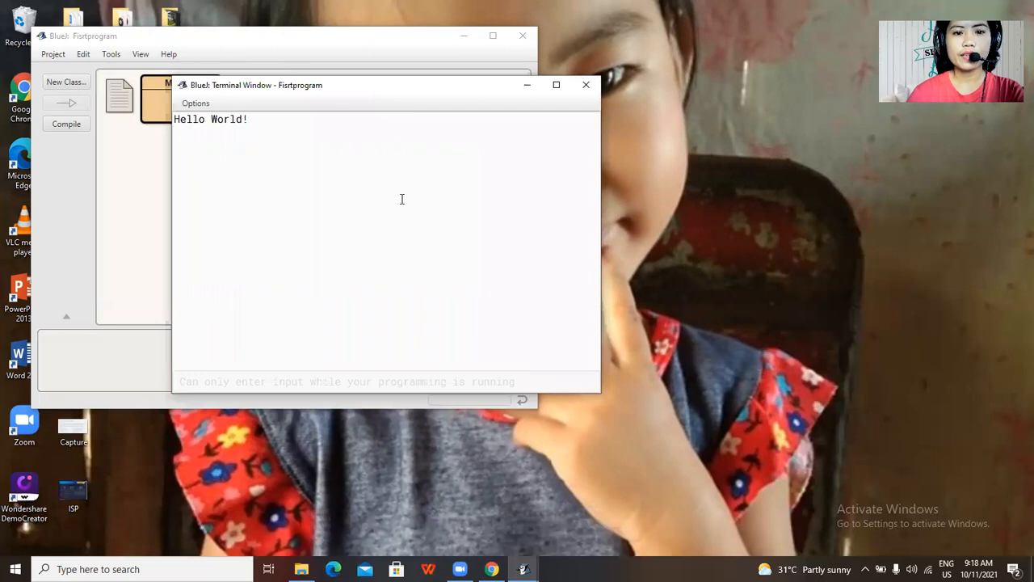
pyautogui.moveTo(392, 229)
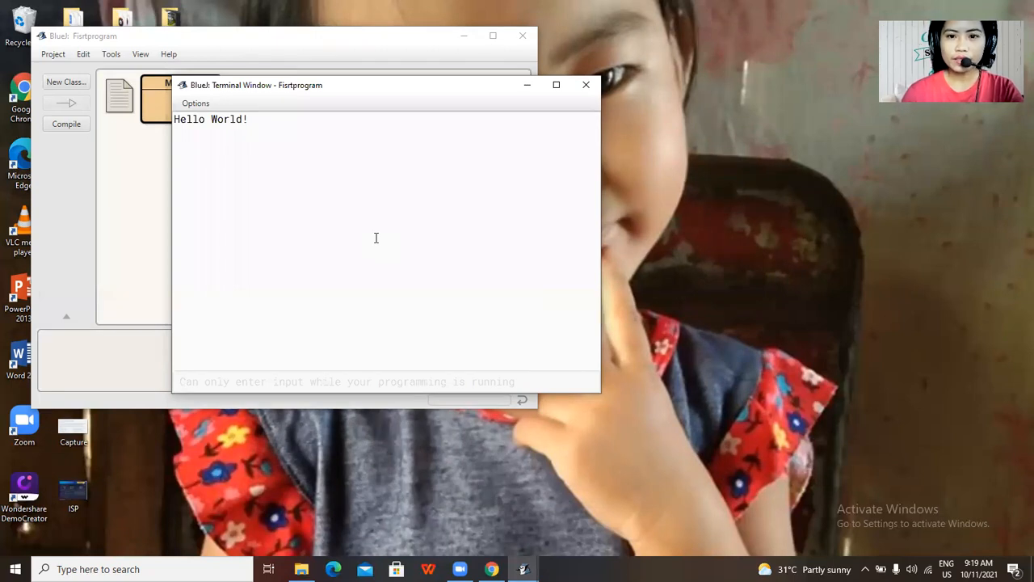
pyautogui.moveTo(373, 236)
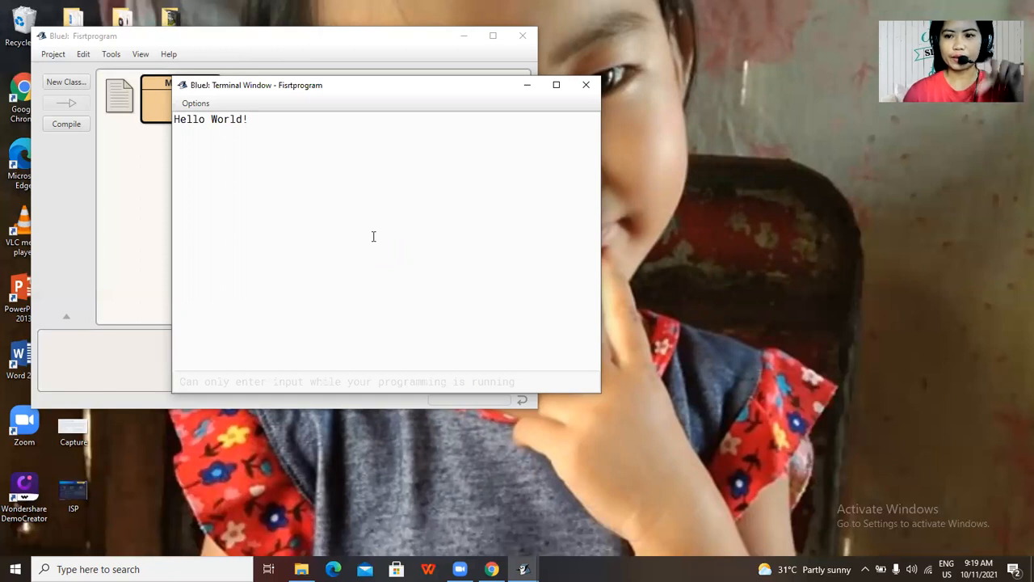
pyautogui.moveTo(646, 85)
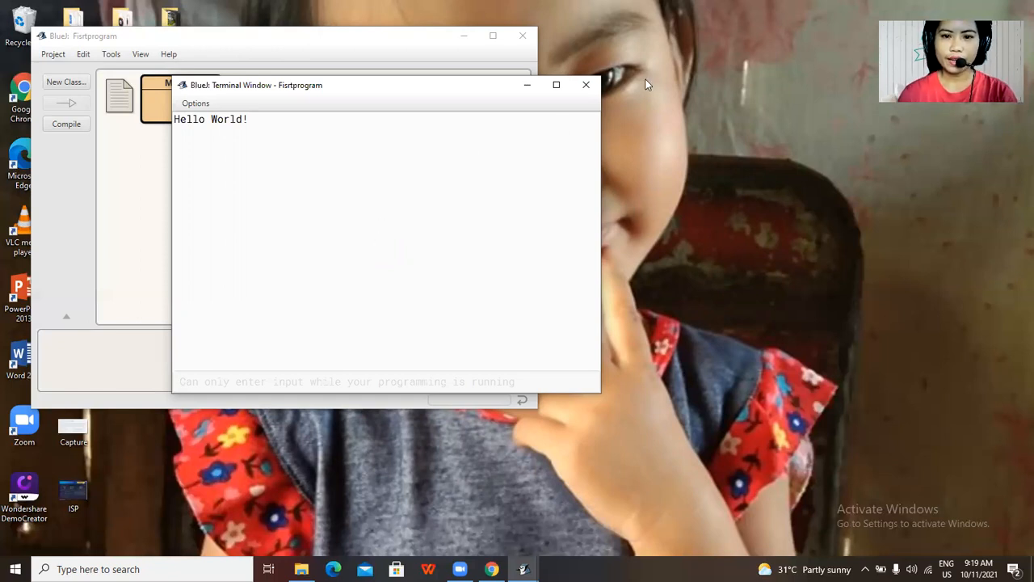